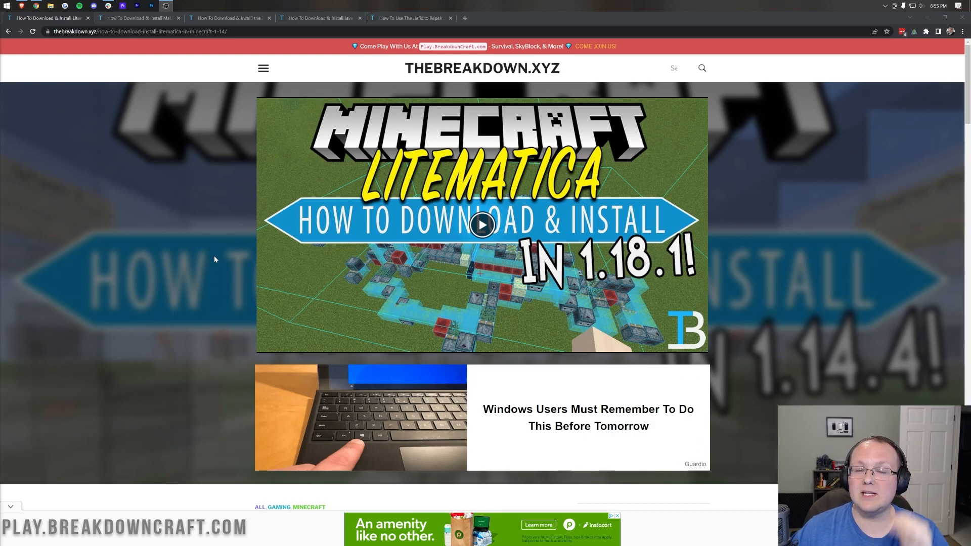
mouse_move(218, 243)
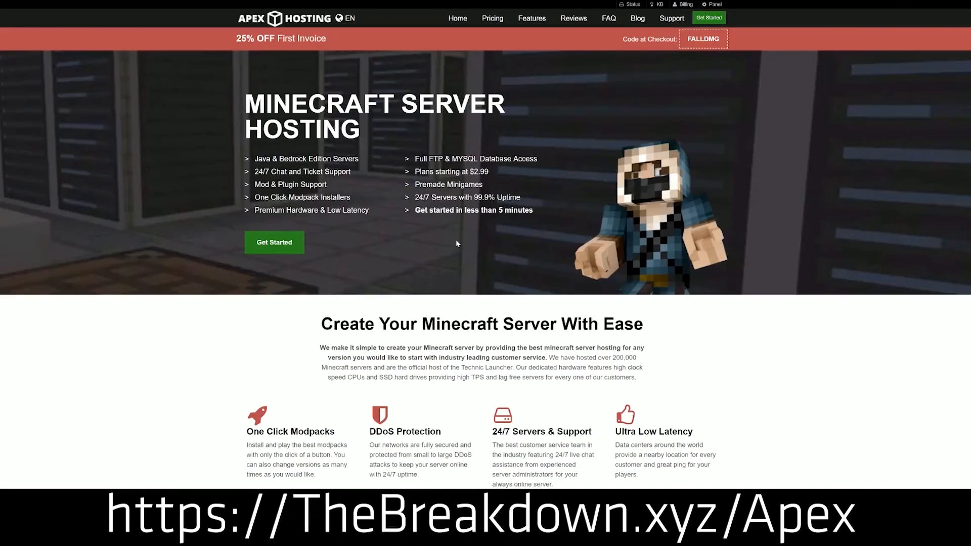
mouse_move(224, 96)
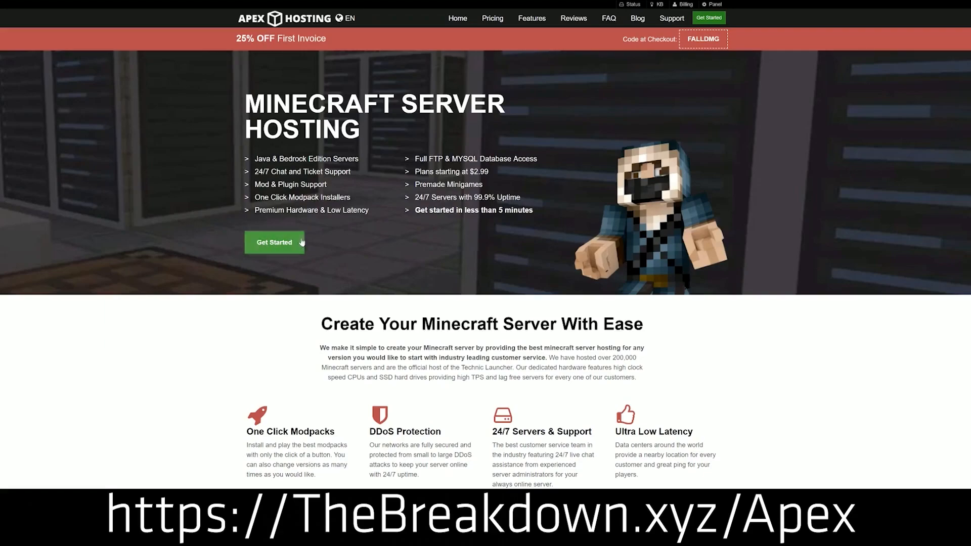
Open Litematica's CurseForge page and download its newest Minecraft 1.18 file
scroll("down", 3)
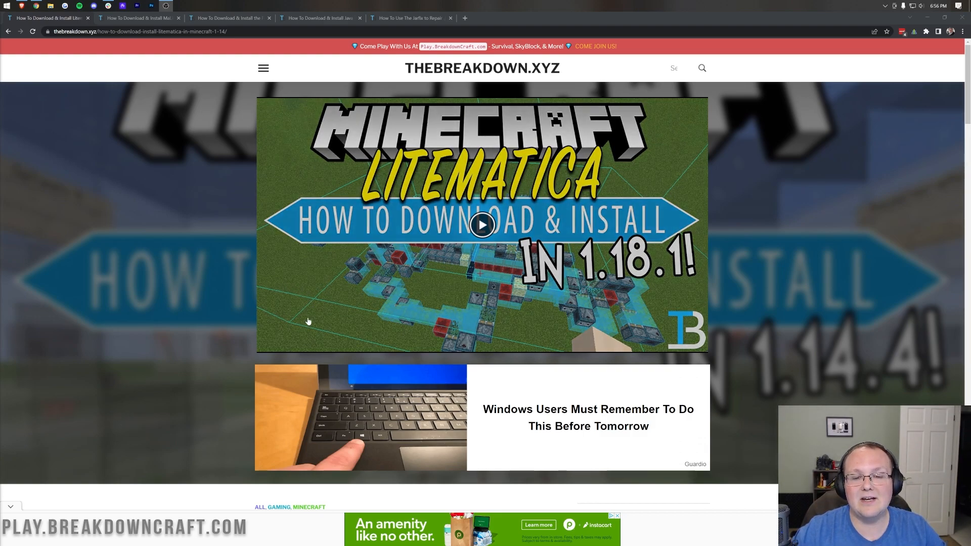
scroll("down", 3)
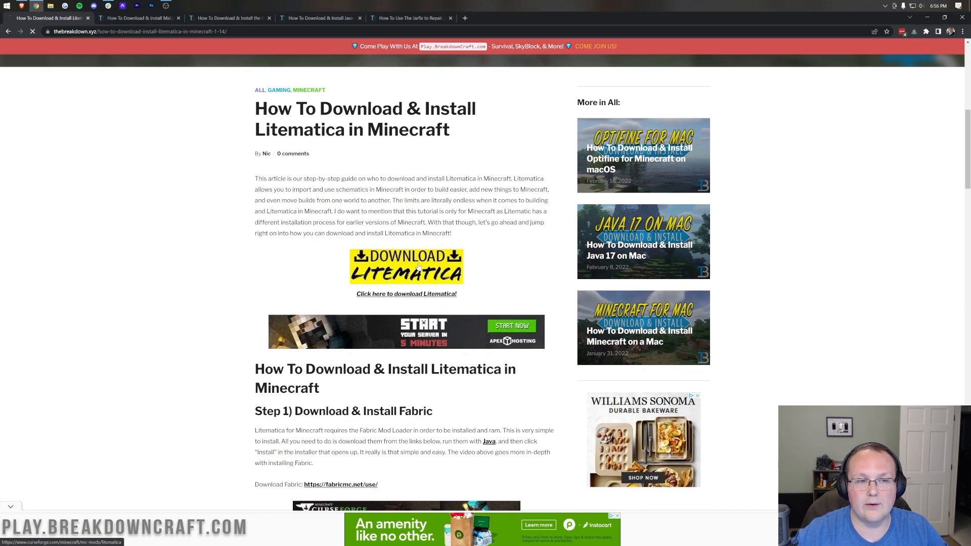
left_click(405, 267)
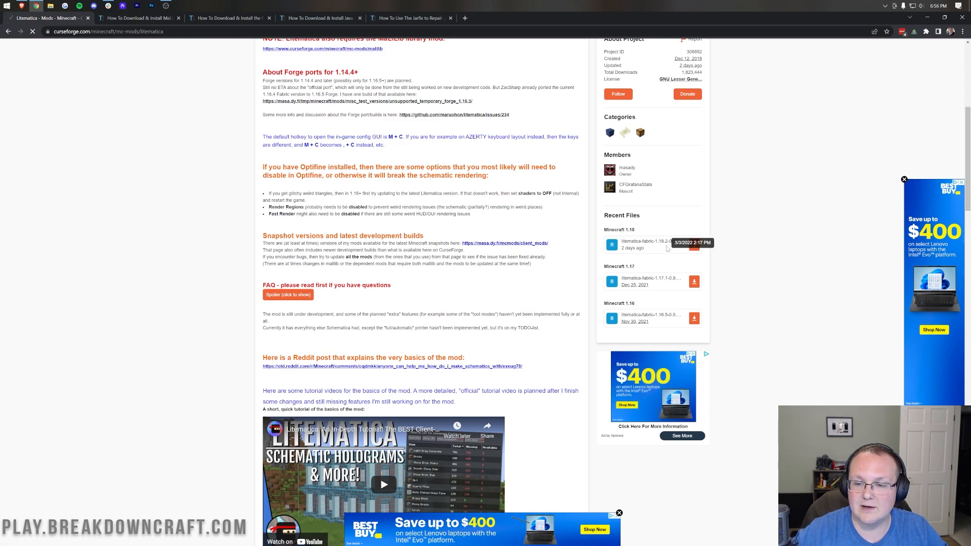
left_click(693, 245)
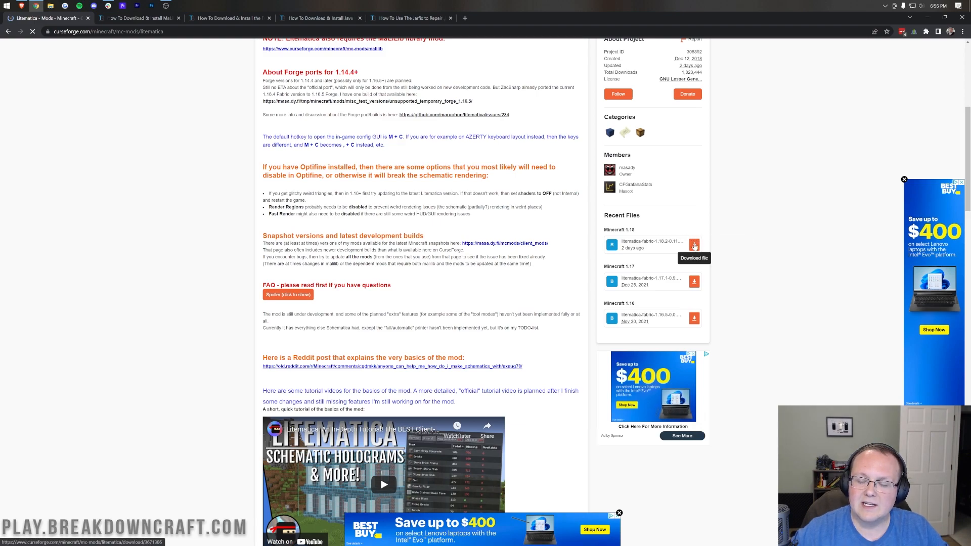
left_click(693, 243)
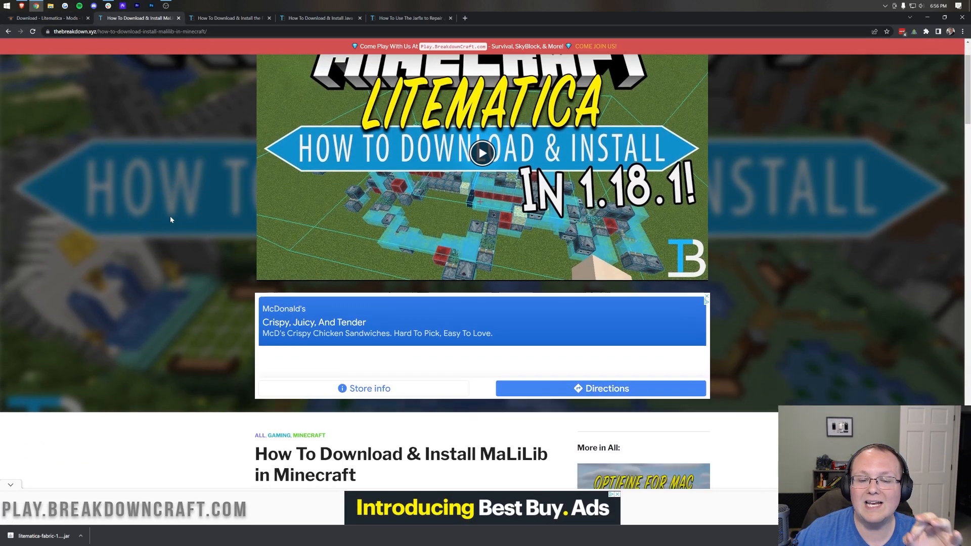
Download the newest Minecraft 1.18 MaLiLib jar, then switch to the Fabric loader article
scroll("down", 3)
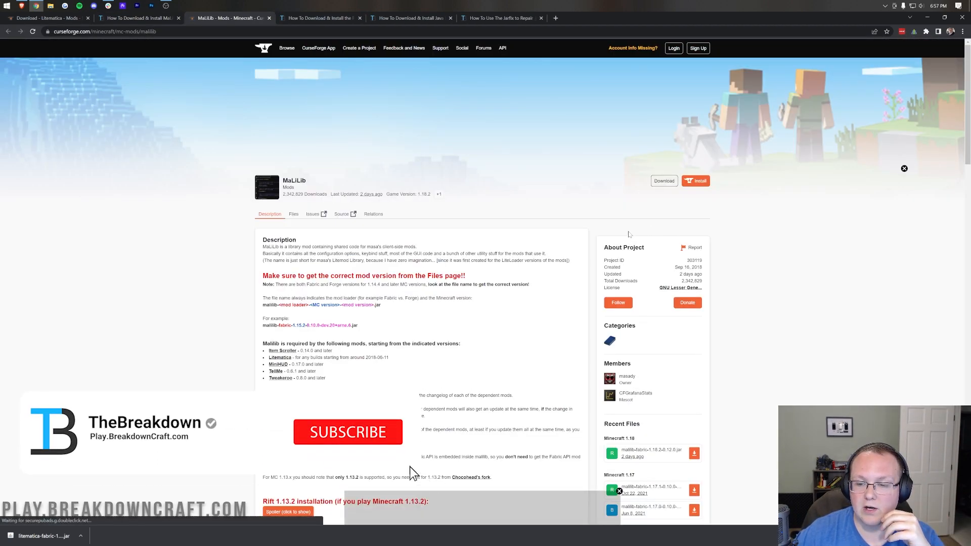
scroll("down", 3)
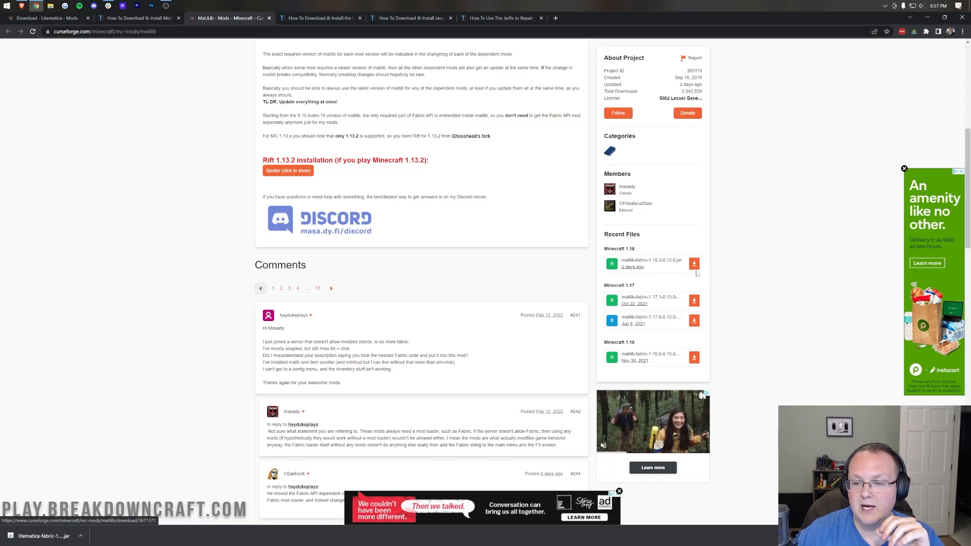
left_click(694, 262)
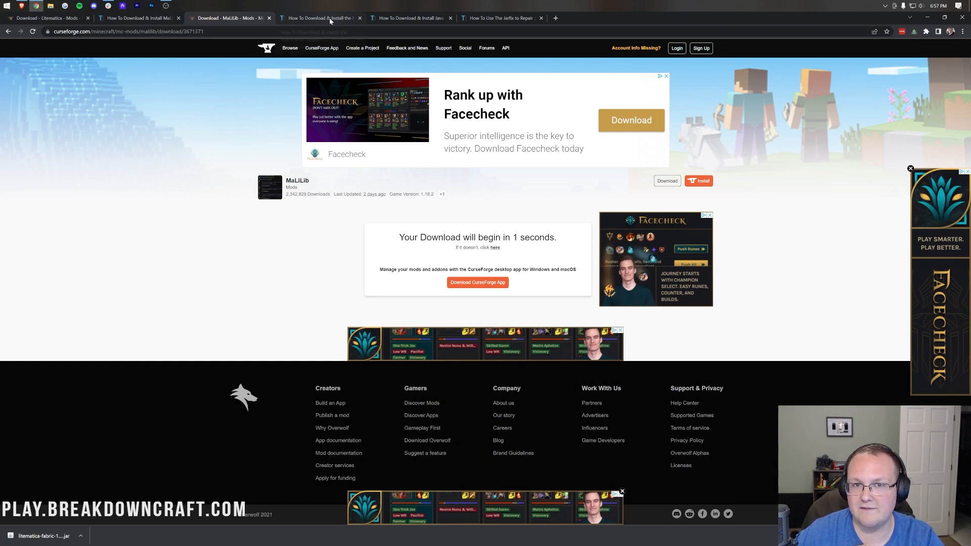
left_click(319, 17)
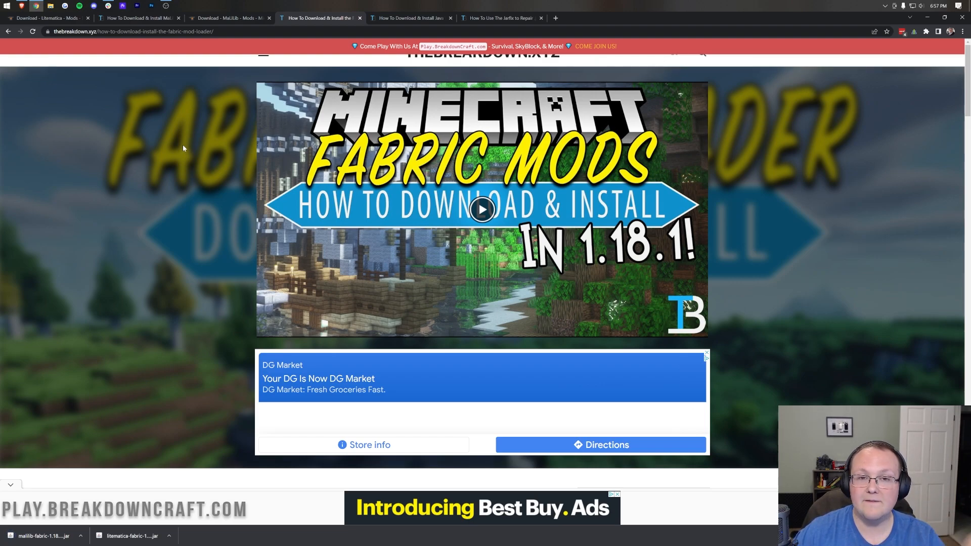
Download the universal Fabric installer 0.10.2 jar from fabricmc.net and minimise Chrome
scroll("down", 3)
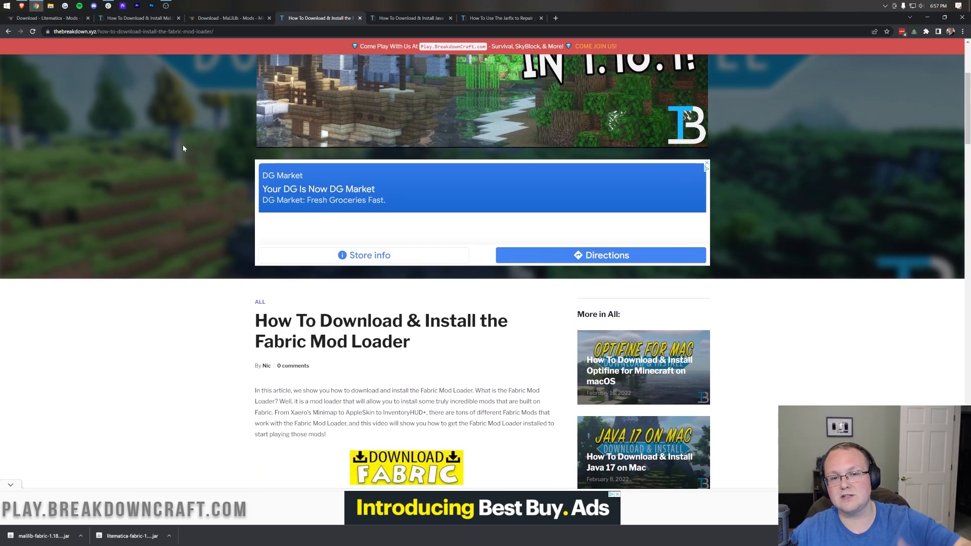
scroll("down", 3)
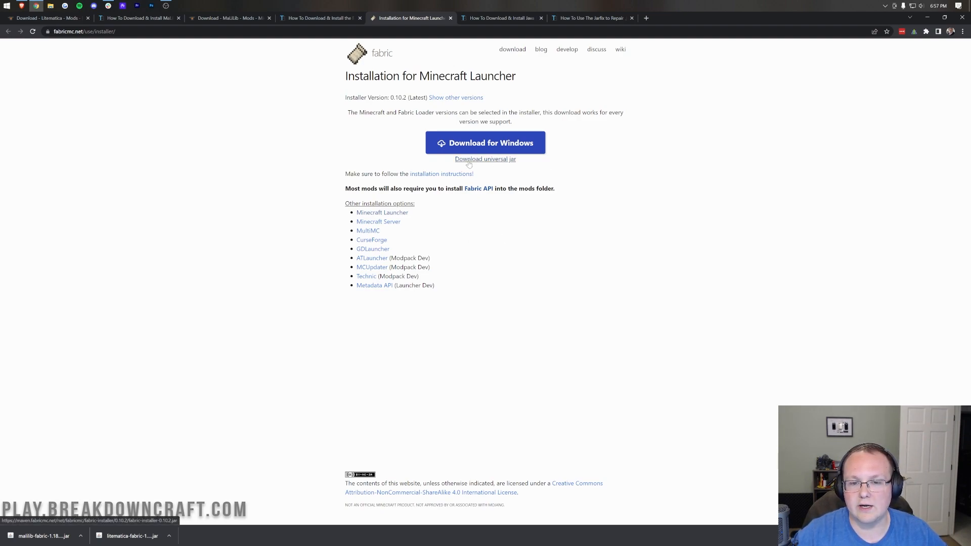
left_click(485, 158)
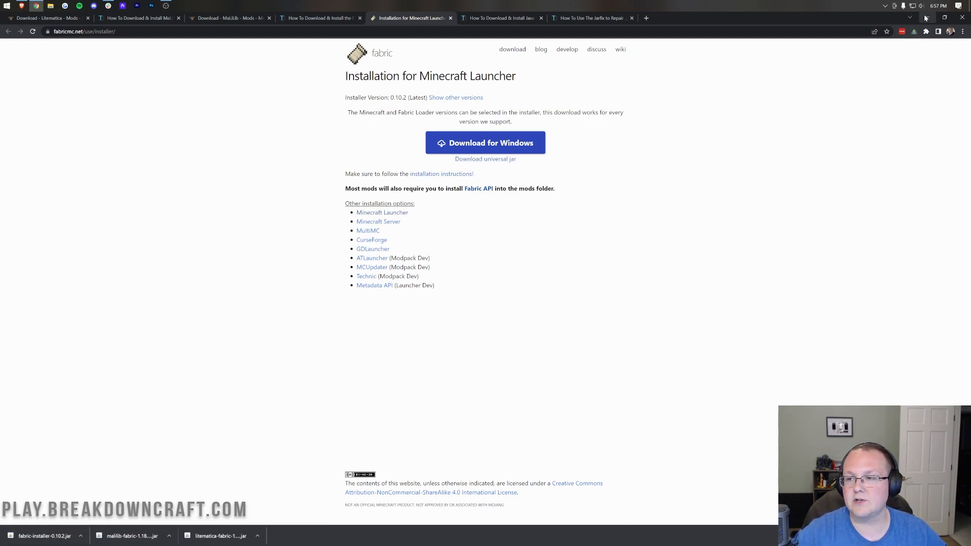
left_click(499, 17)
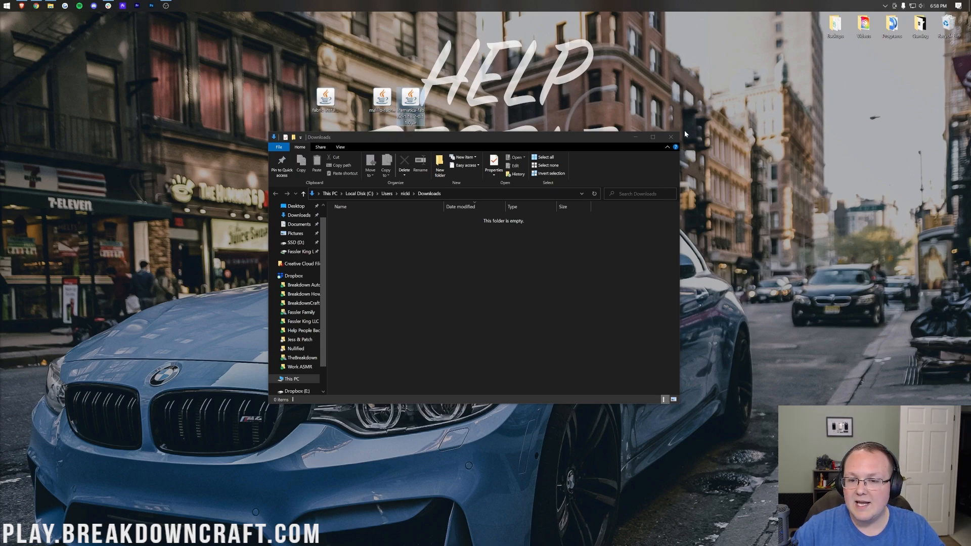
Close Downloads, open fabric-installer with Java(TM) Platform SE binary, then close it
left_click(670, 137)
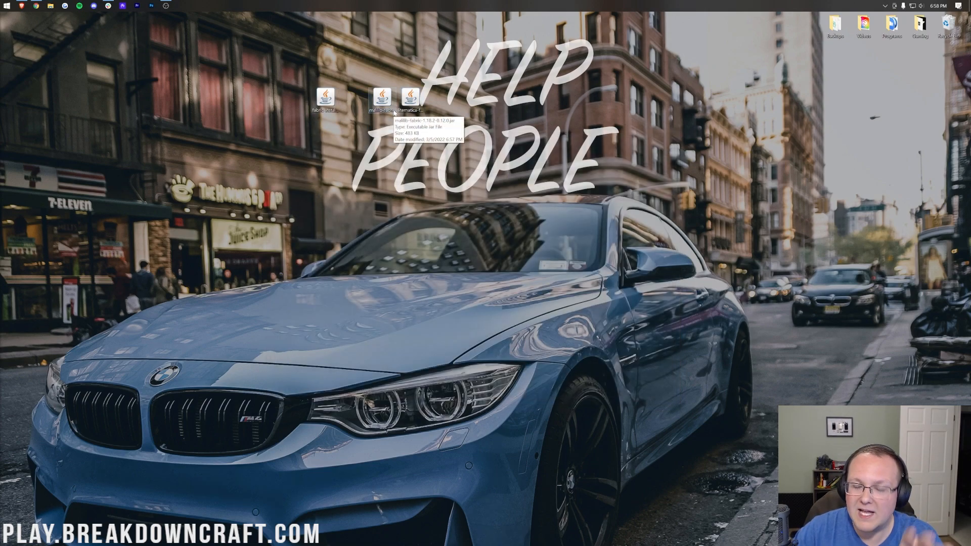
mouse_move(341, 110)
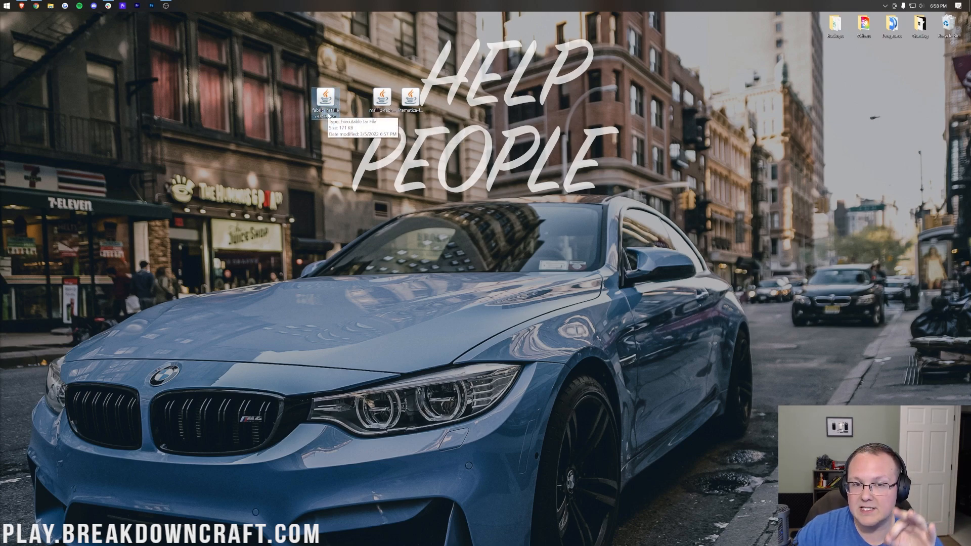
right_click(326, 98)
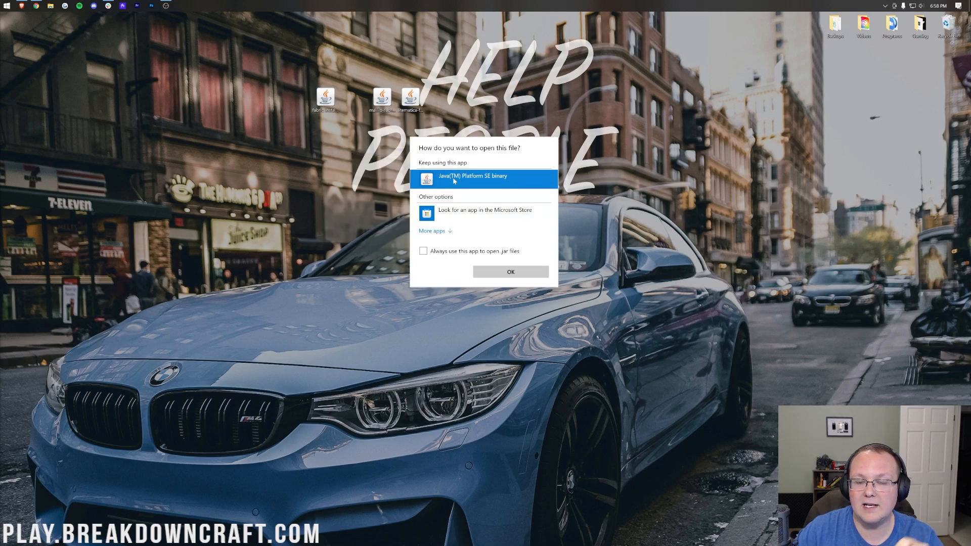
left_click(510, 271)
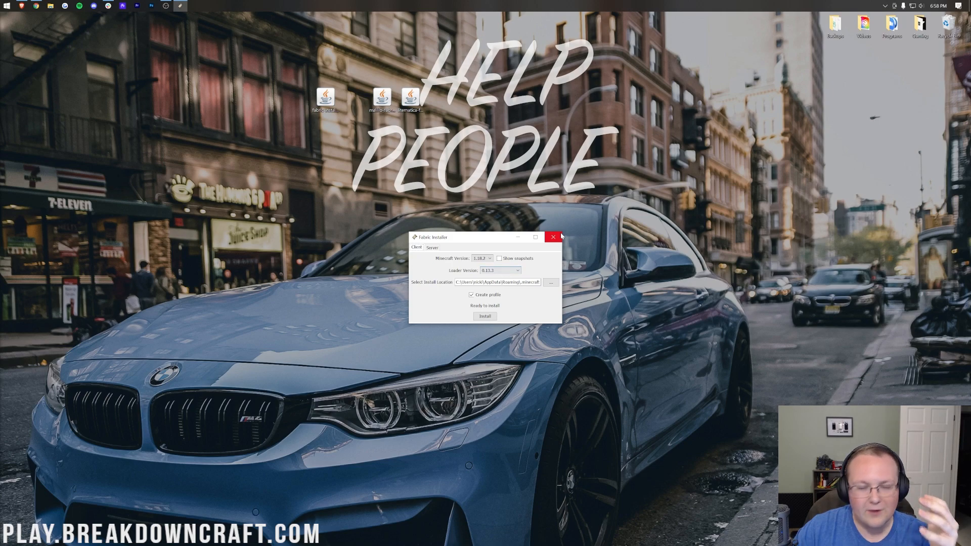
left_click(553, 237)
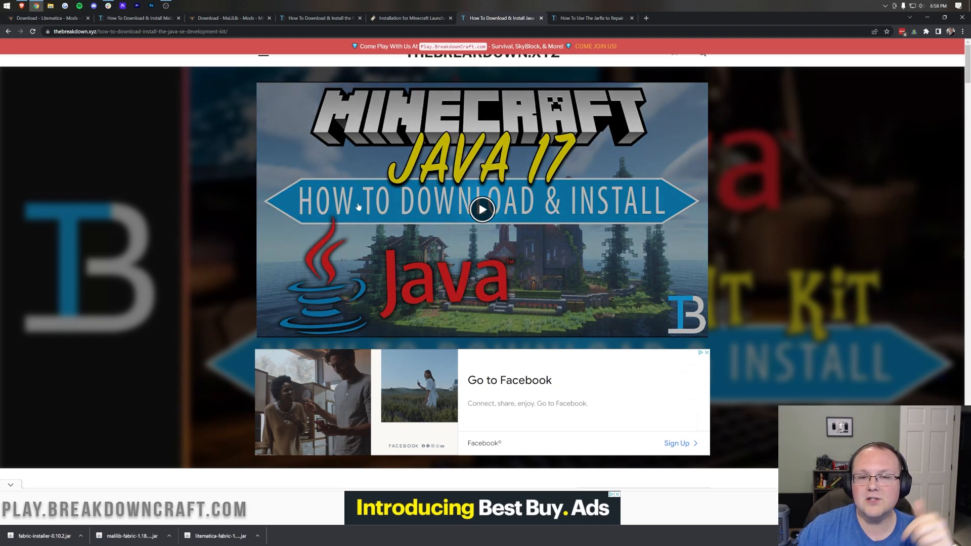
mouse_move(269, 193)
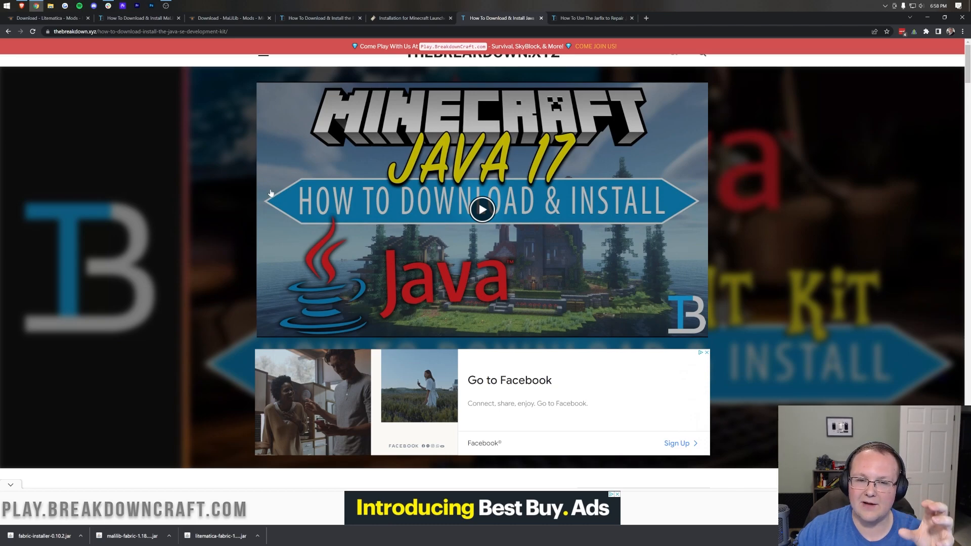
scroll("down", 3)
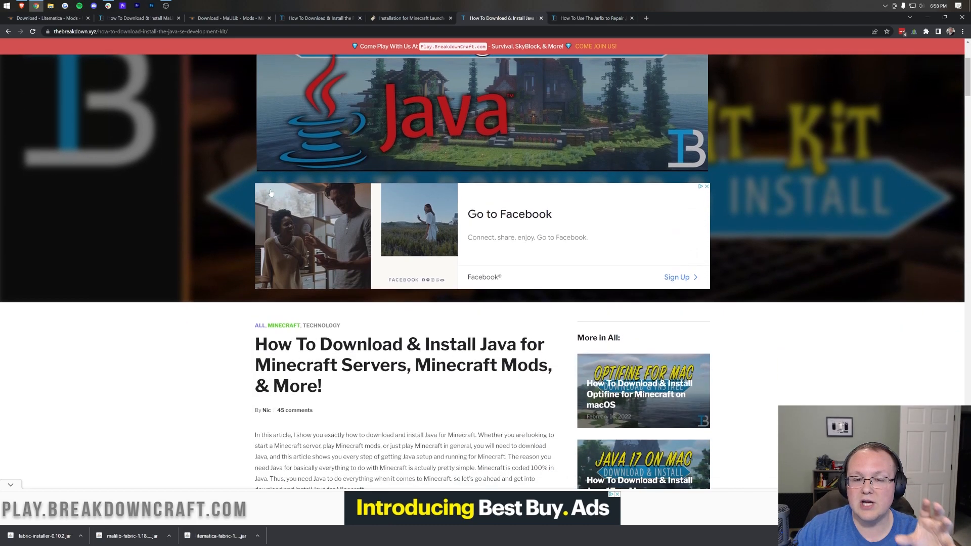
scroll("down", 3)
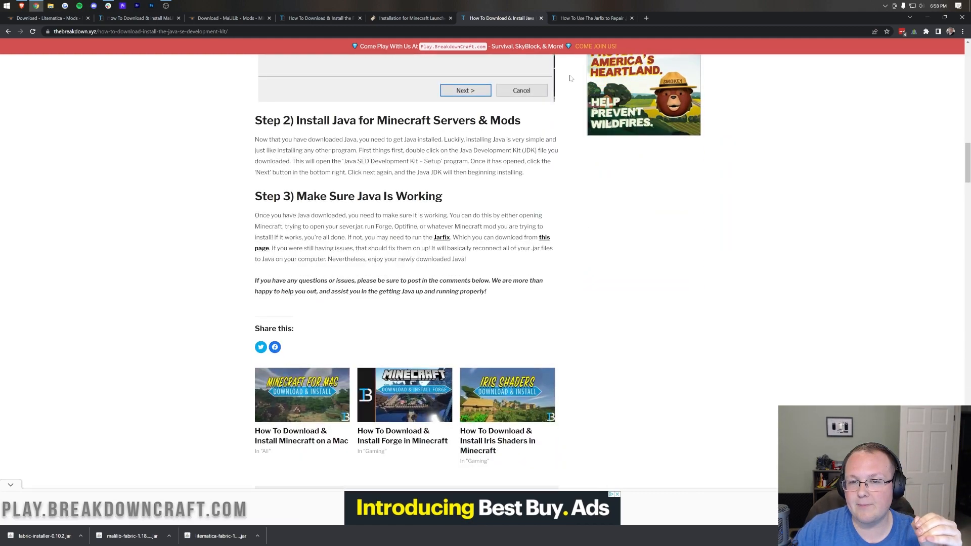
mouse_move(588, 18)
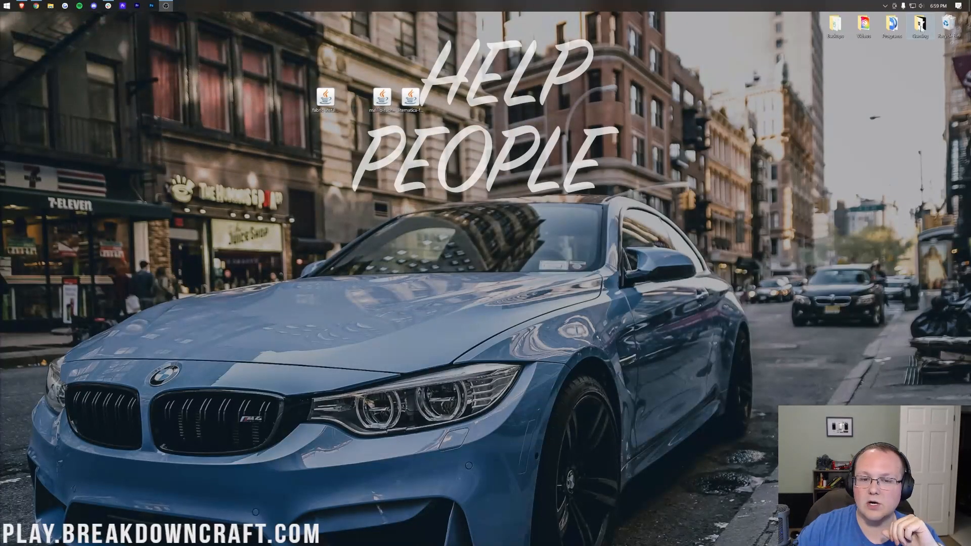
Run the installer with Java to install Fabric Loader 0.13.3 for Minecraft 1.18.2
right_click(326, 96)
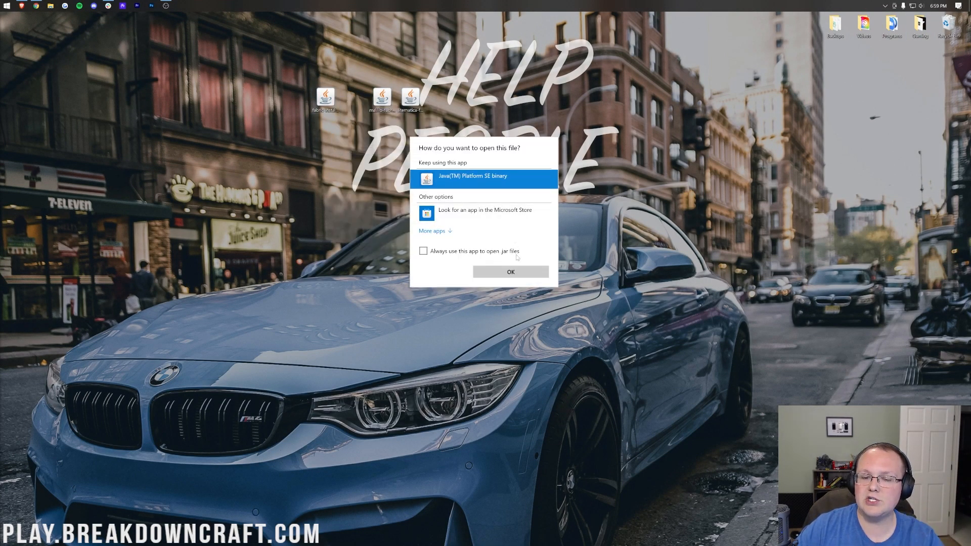
left_click(510, 271)
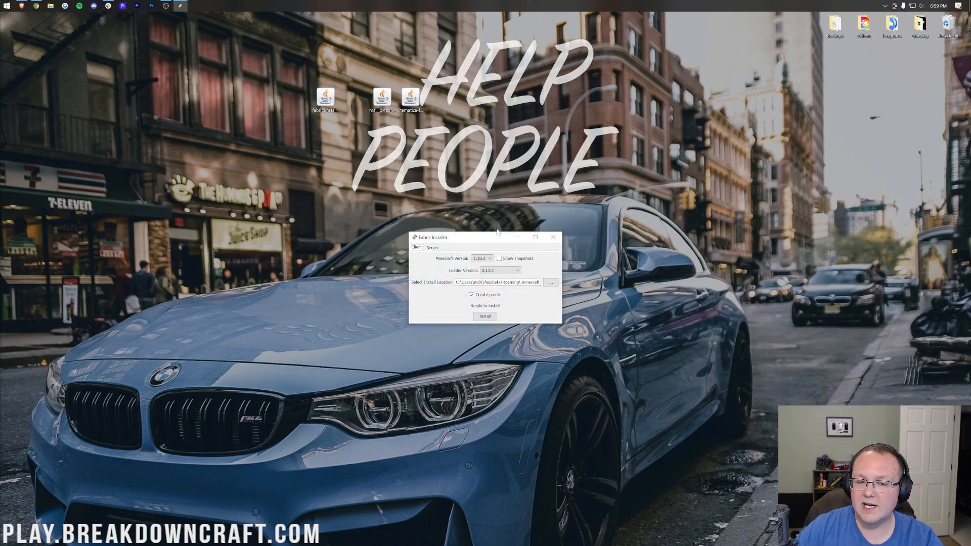
left_click(488, 259)
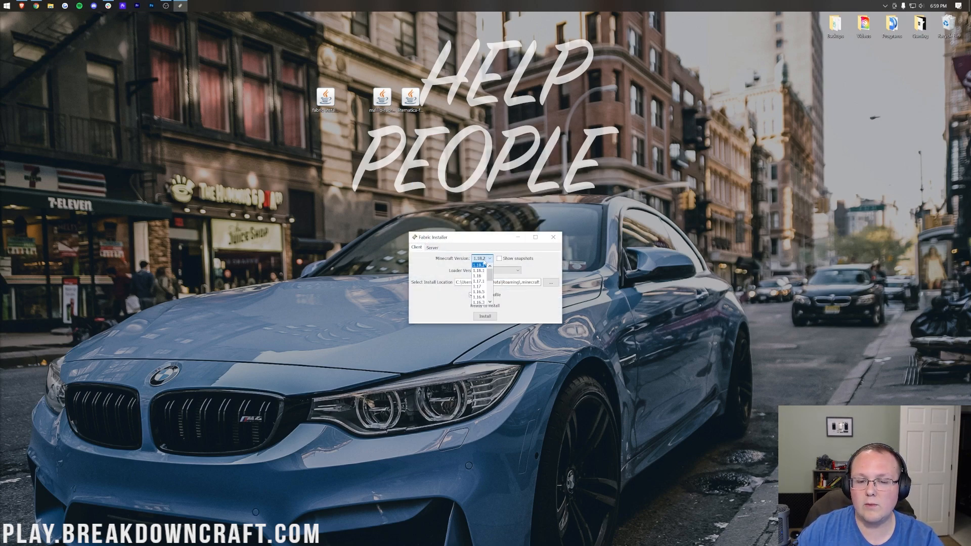
left_click(480, 258)
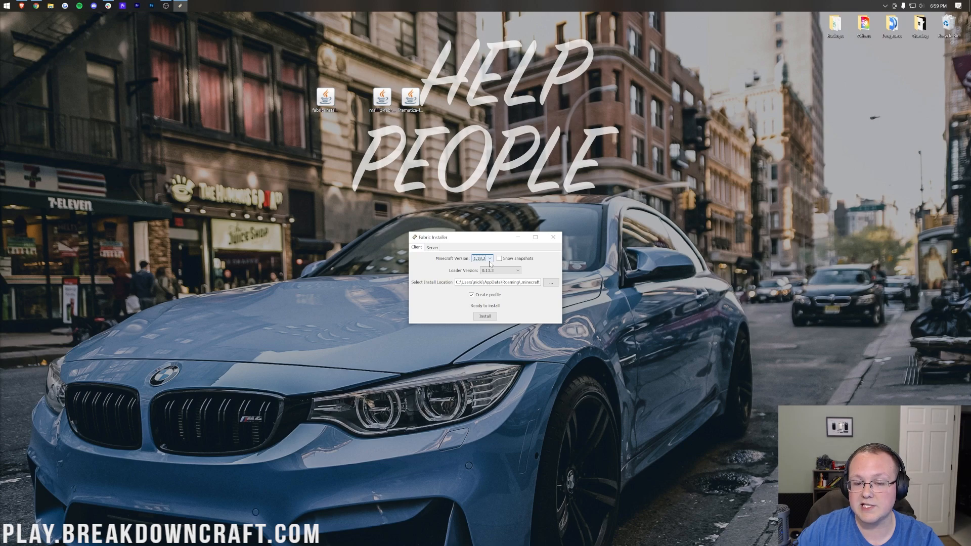
left_click(485, 315)
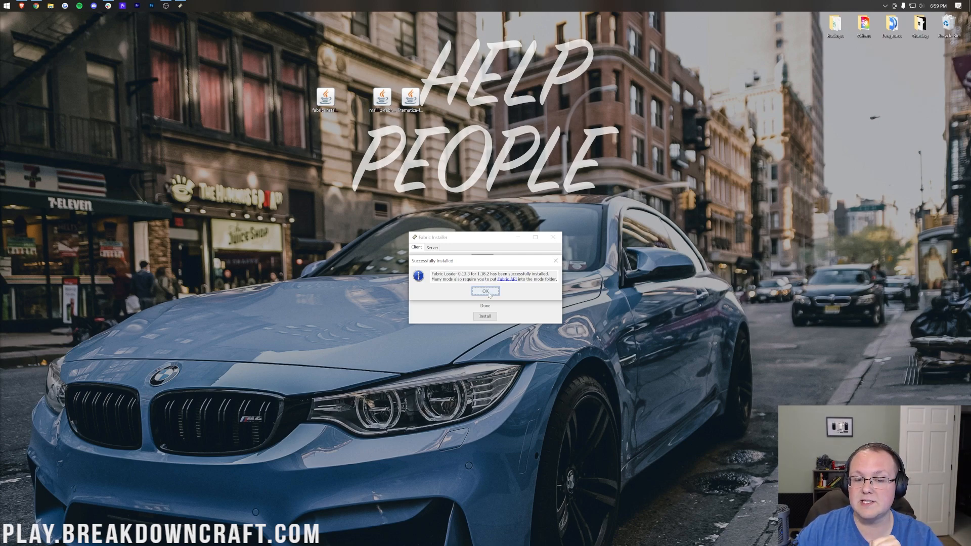
left_click(485, 292)
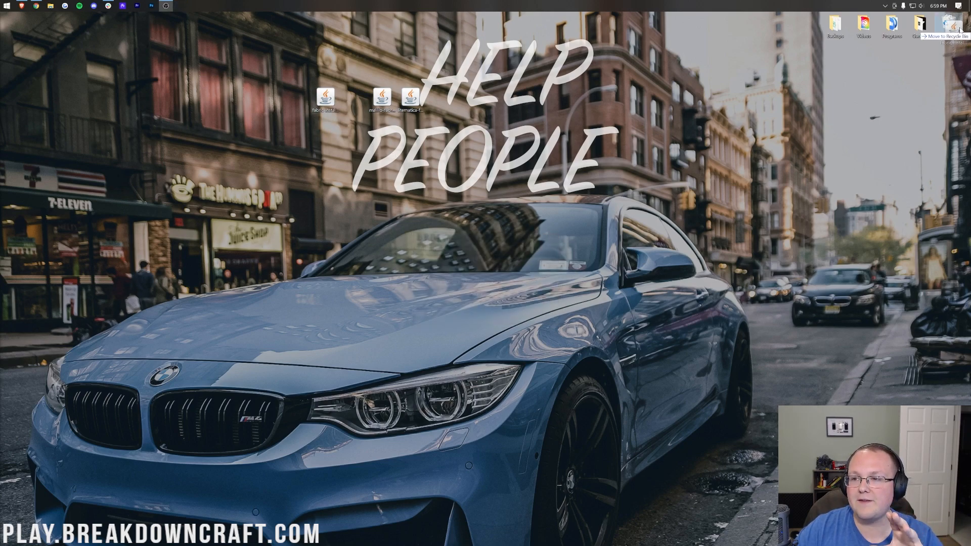
left_click(6, 6)
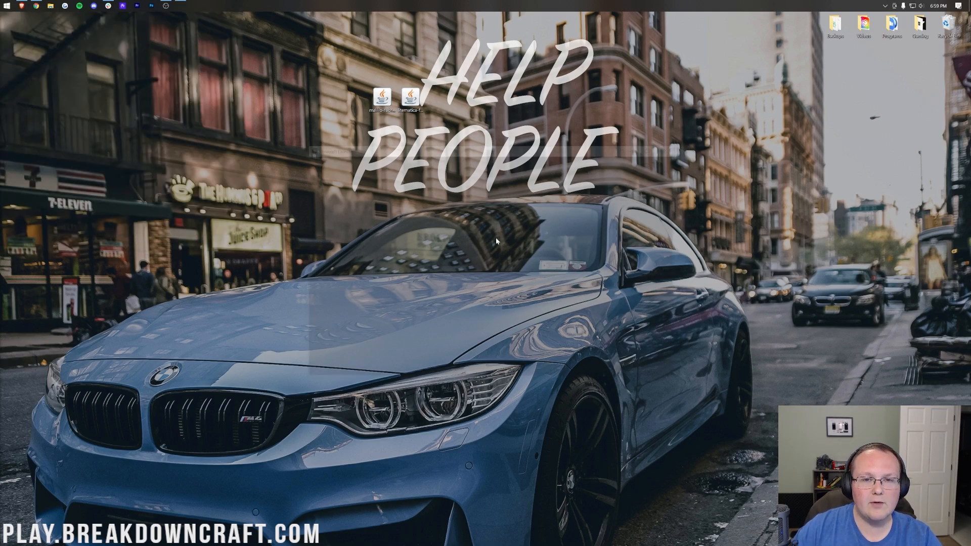
Show the launcher's Installations list and toggle the Modded filter off and back on
left_click(179, 5)
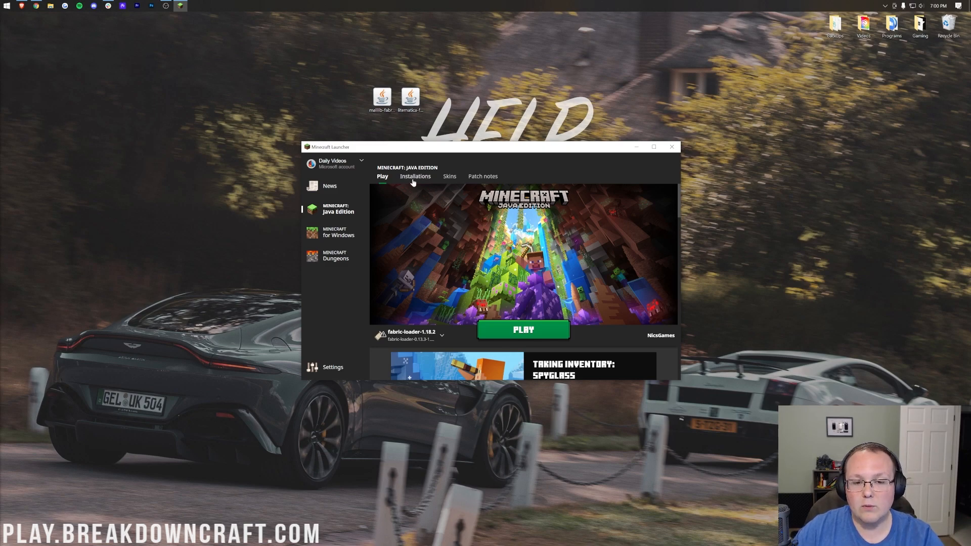
left_click(414, 176)
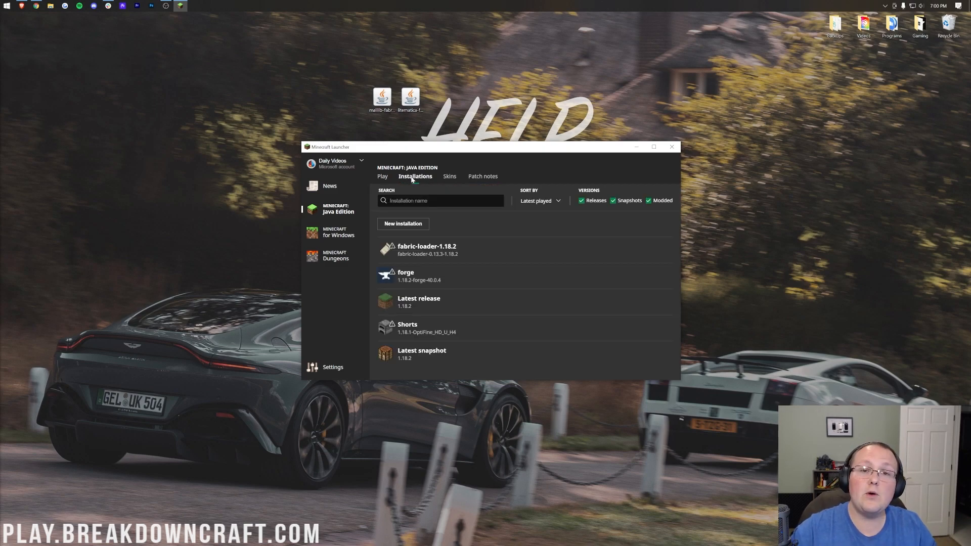
mouse_move(426, 249)
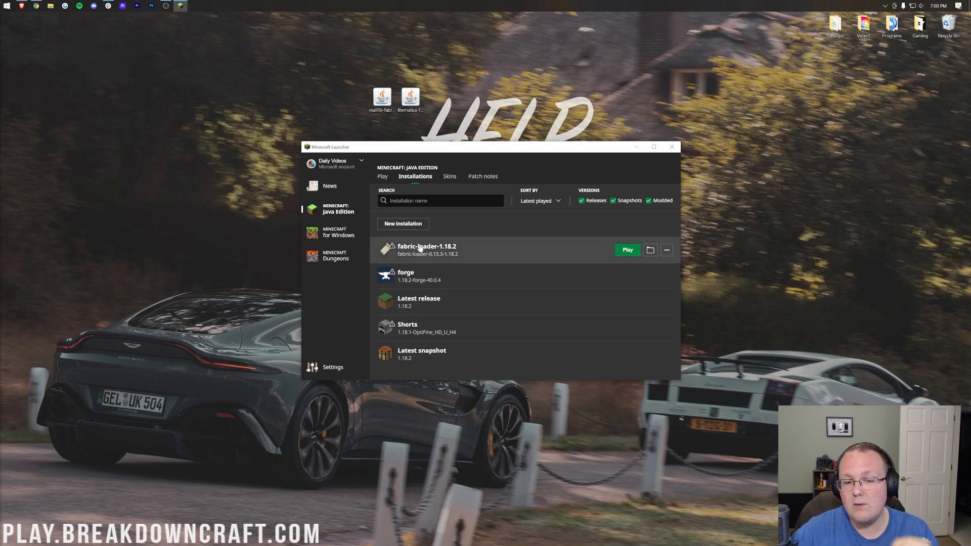
mouse_move(427, 242)
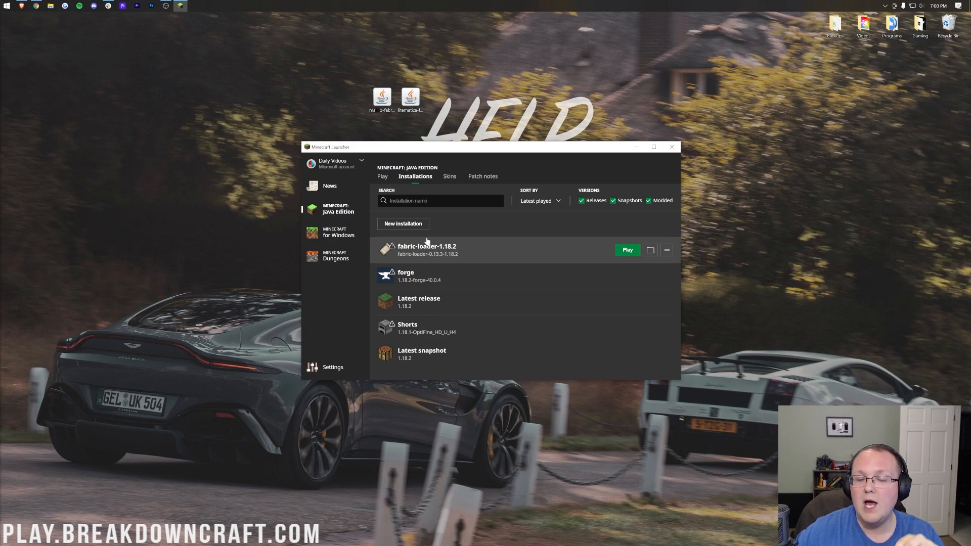
left_click(650, 200)
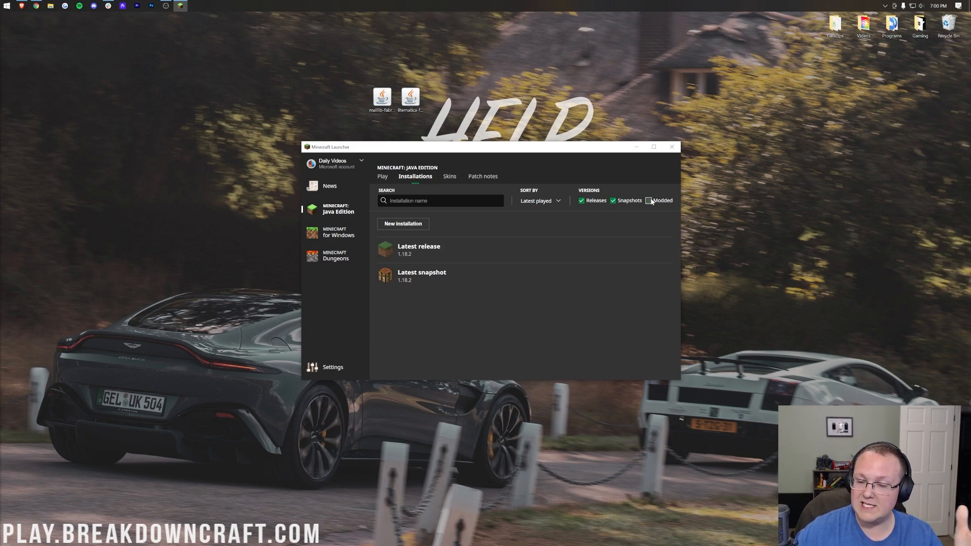
left_click(649, 200)
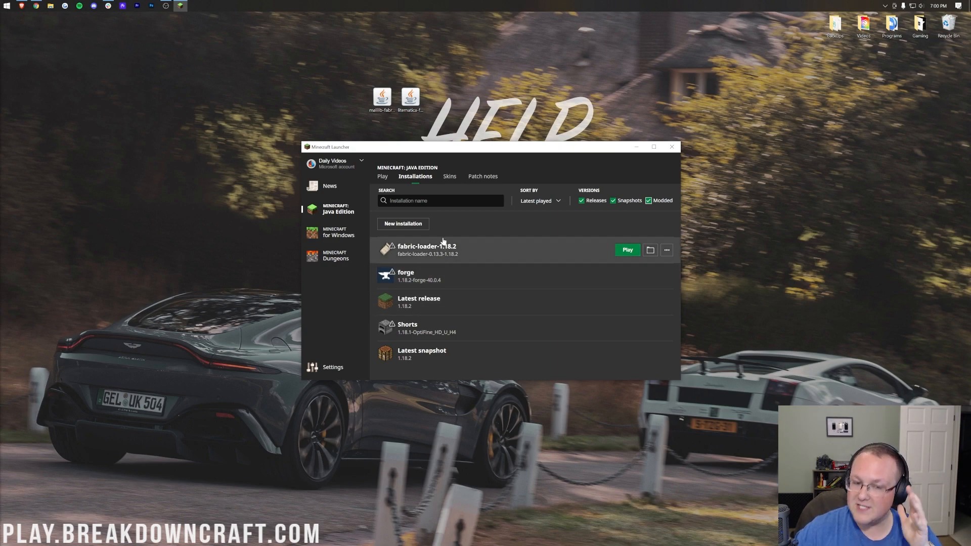
Create installation 'Play.BreakdownCraft.com' running release fabric-loader-0.13.3-1.18.2
left_click(402, 224)
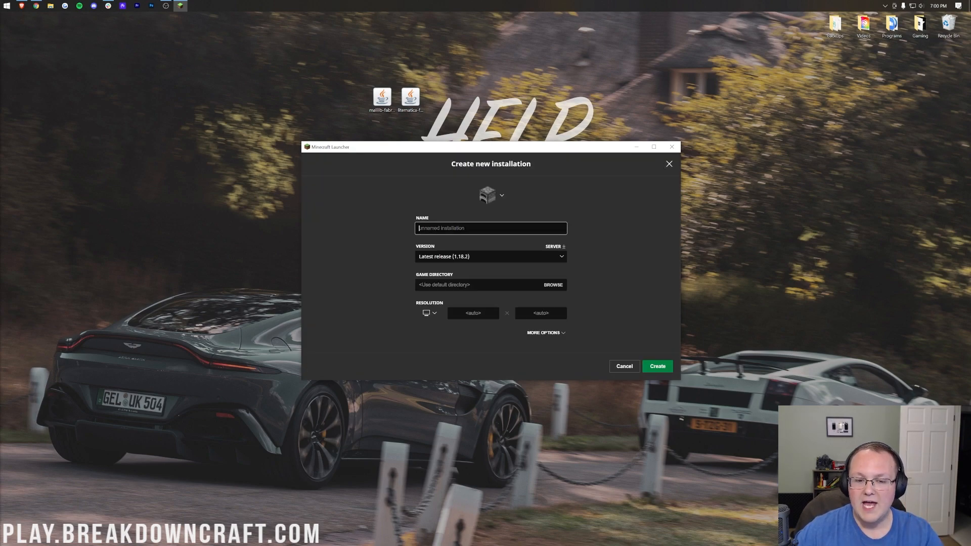
type("Play.BreakdownCraft.com")
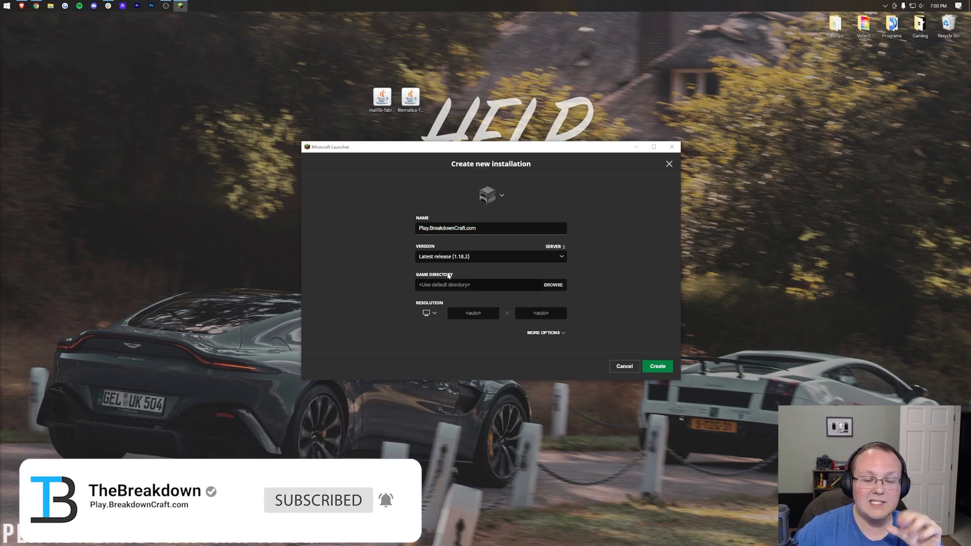
left_click(489, 256)
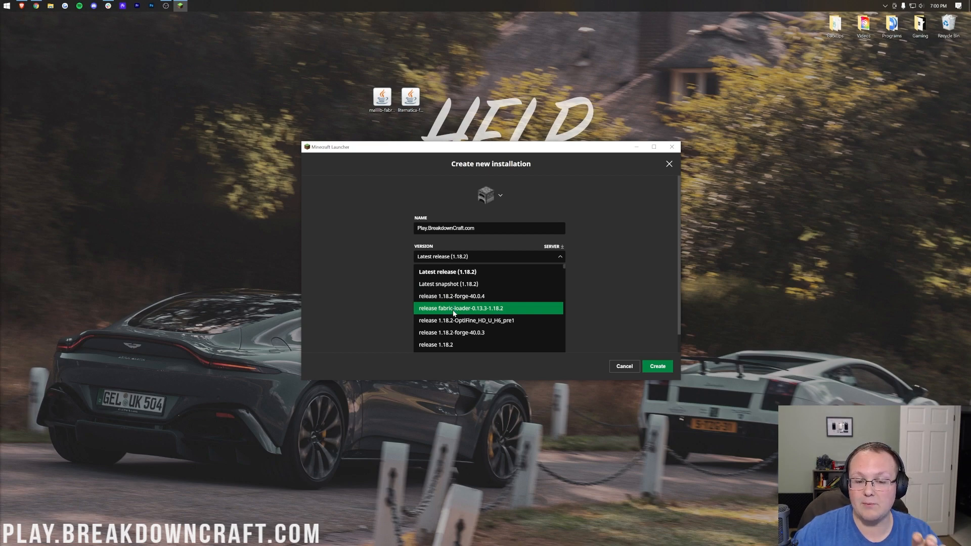
scroll("down", 3)
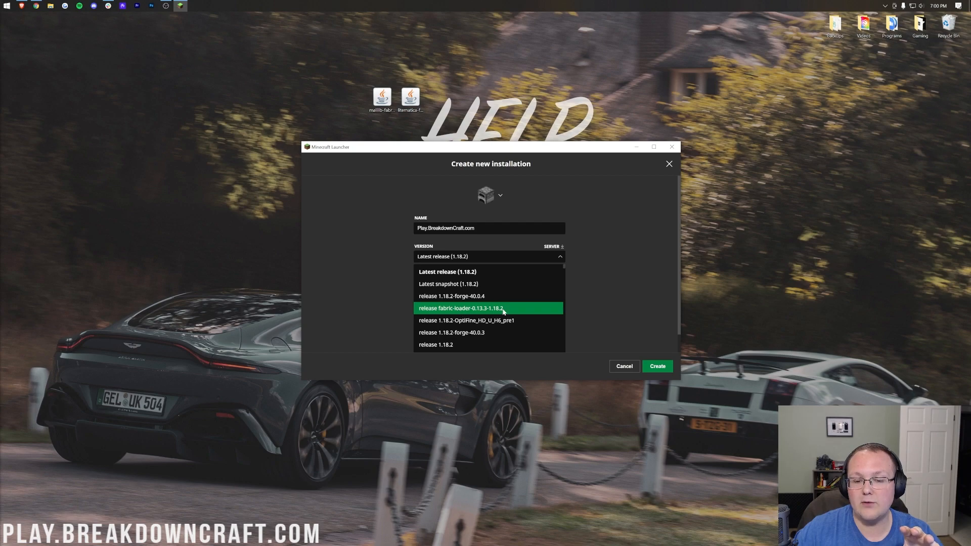
left_click(461, 308)
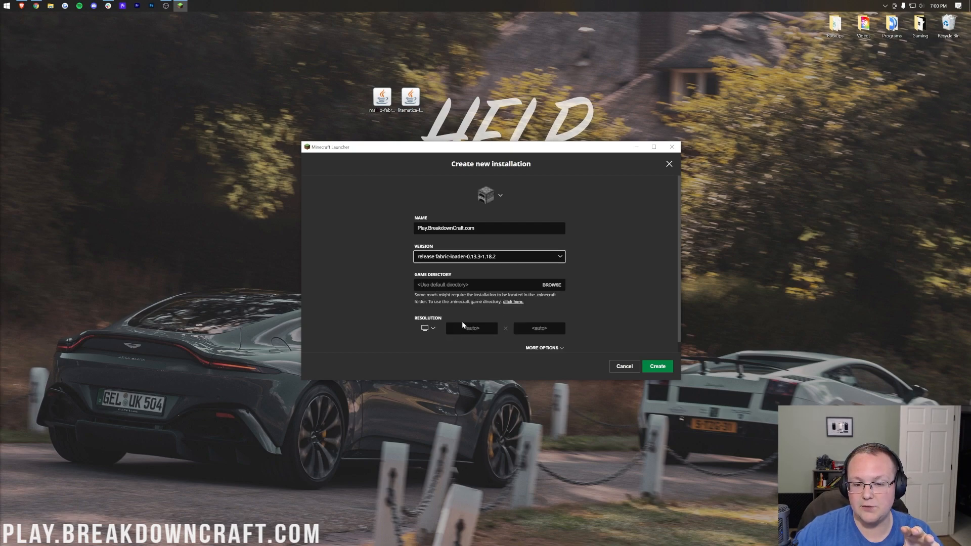
left_click(425, 329)
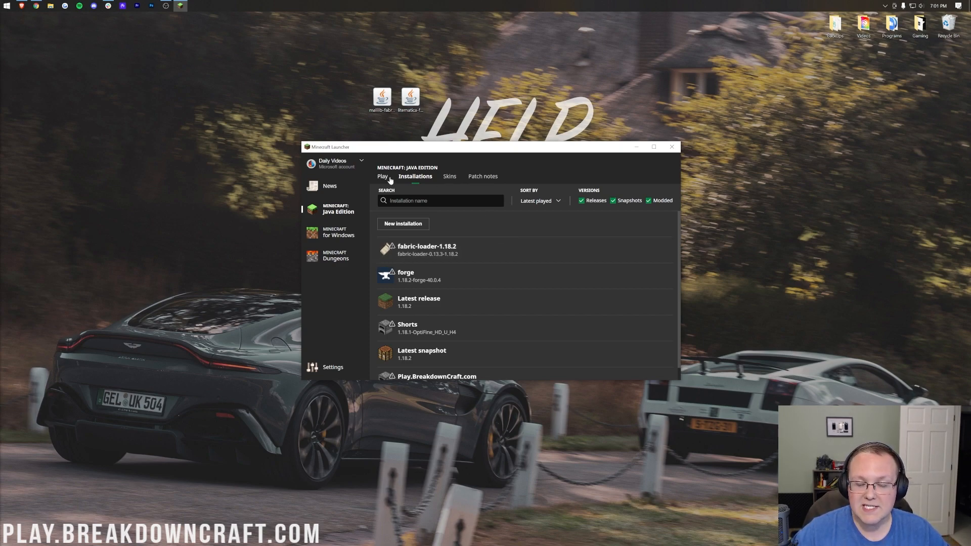
Return to the Installations tab showing the fabric-loader-1.18.2 profile
left_click(382, 177)
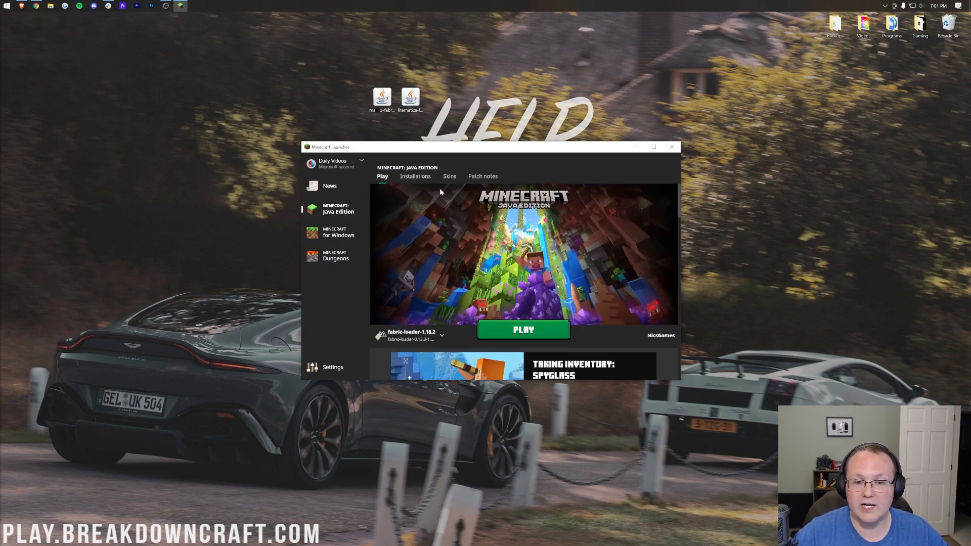
left_click(415, 176)
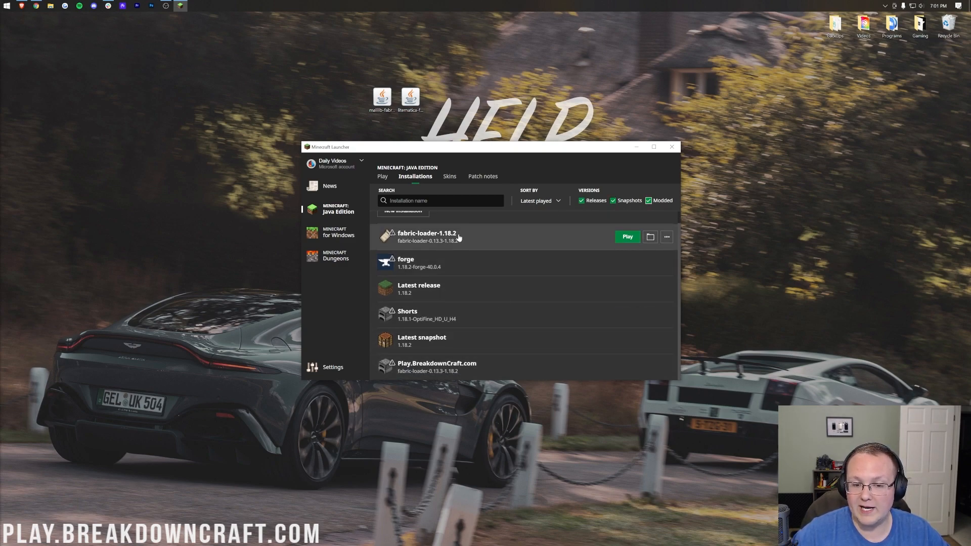
mouse_move(501, 223)
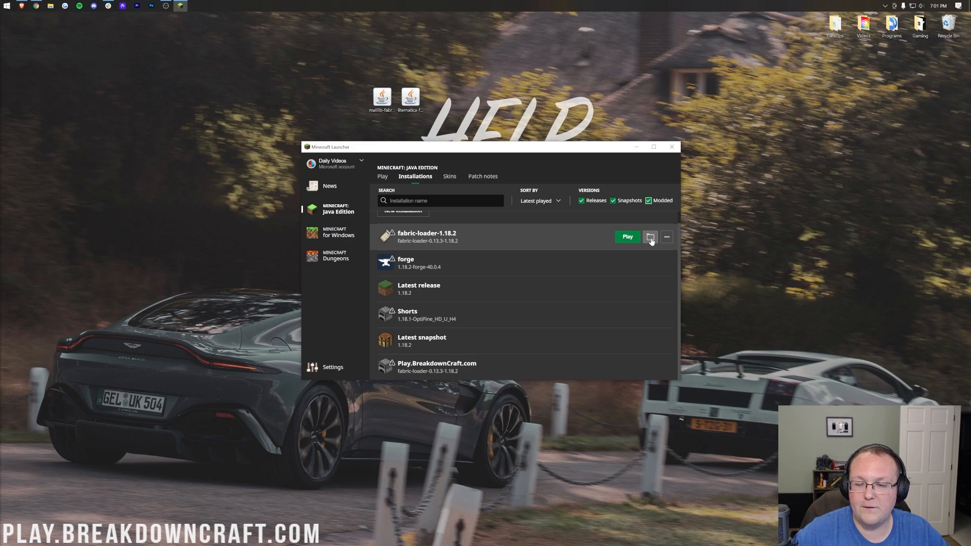
Create a 'mods' folder in .minecraft and drag the MaLiLib and Litematica jars into it
left_click(651, 237)
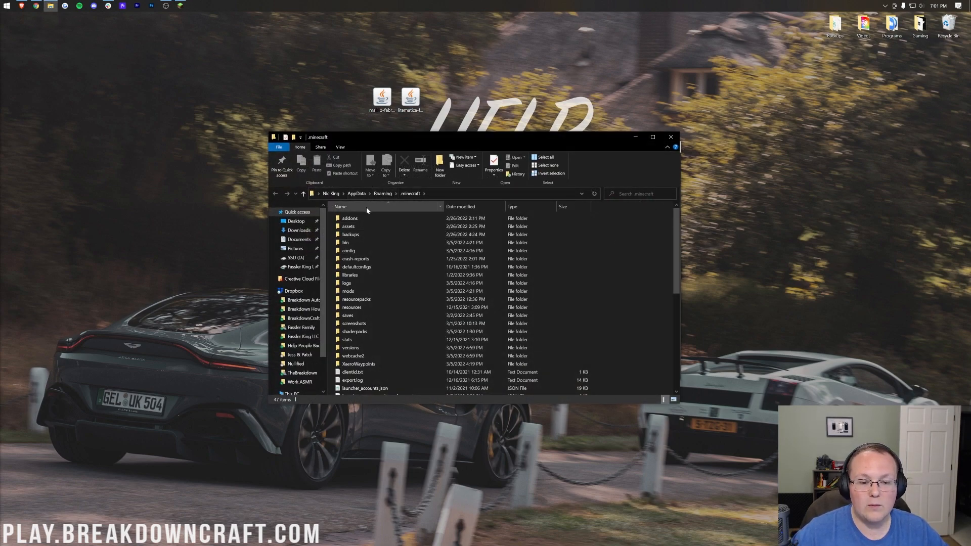
left_click(347, 291)
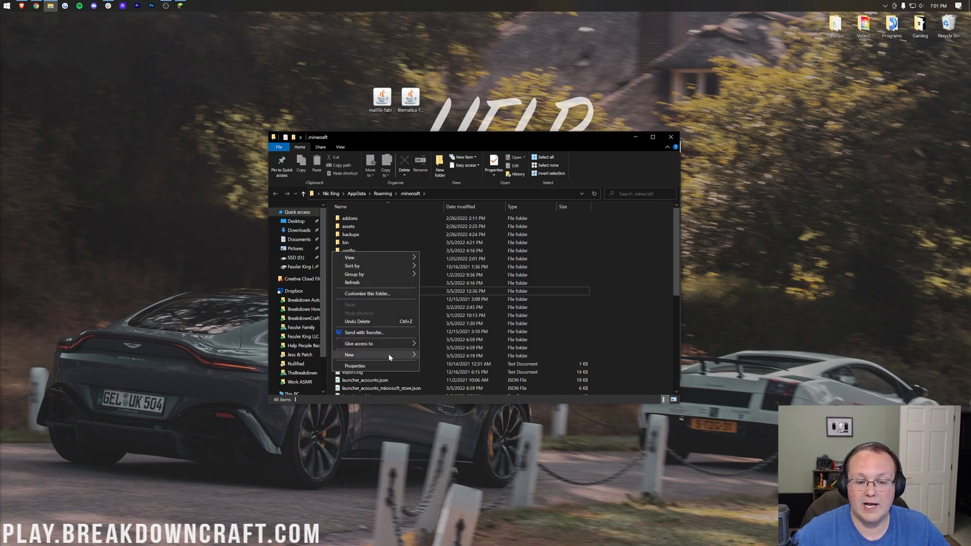
left_click(348, 355)
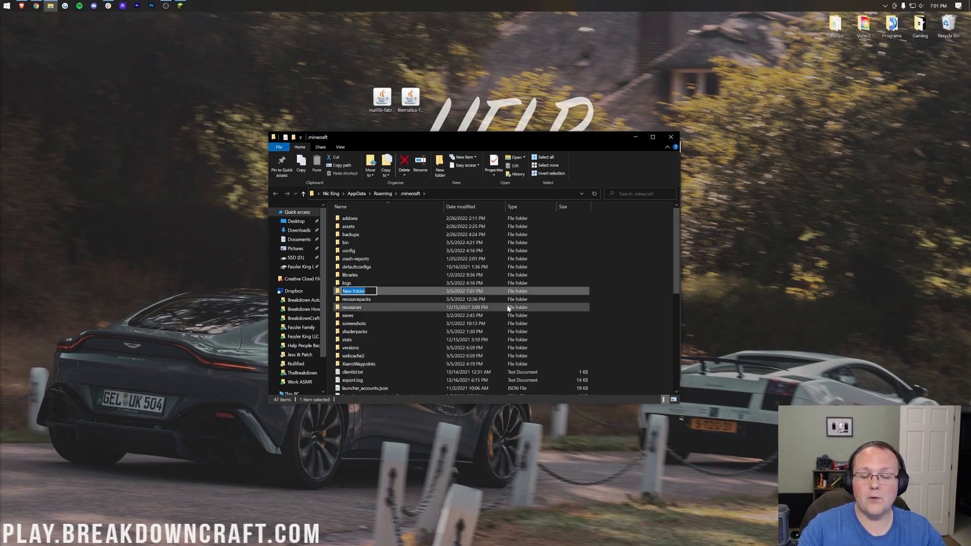
type("mods")
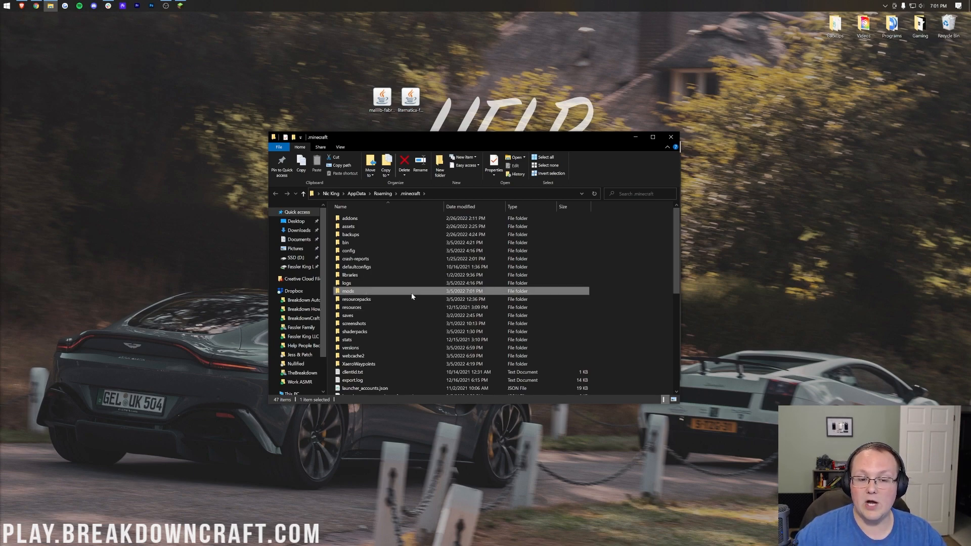
double_click(347, 291)
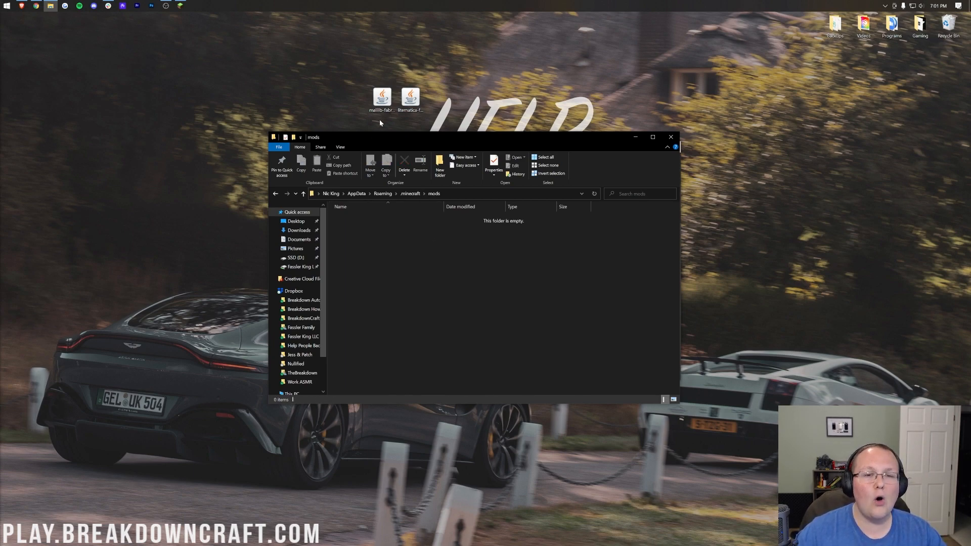
left_click_drag(381, 99, 613, 185)
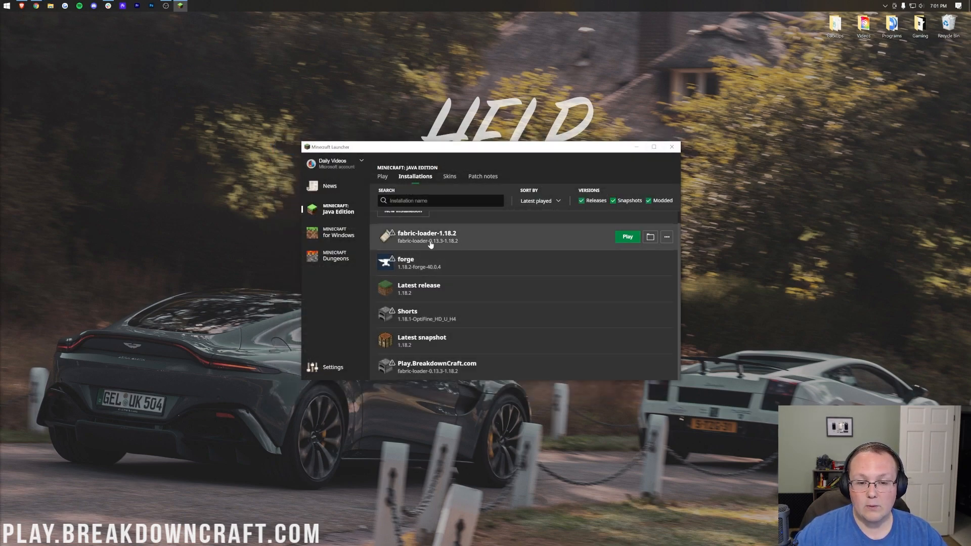
mouse_move(474, 367)
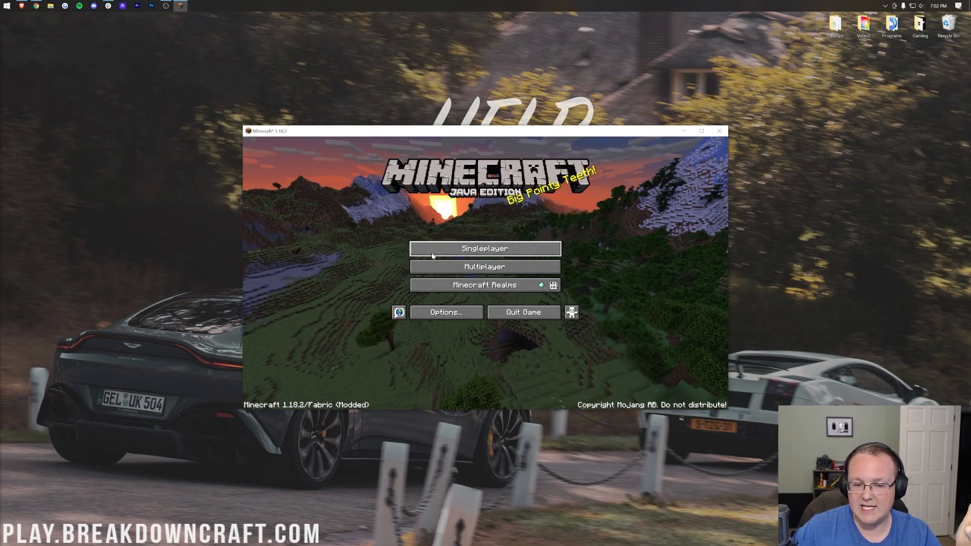
Load a singleplayer world and go to Options > Controls > Key Binds
left_click(484, 248)
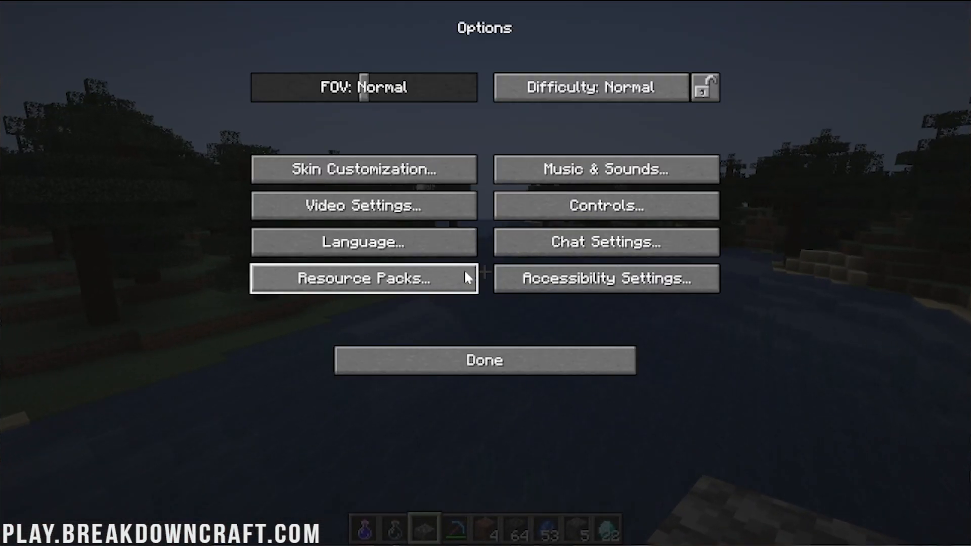
left_click(605, 206)
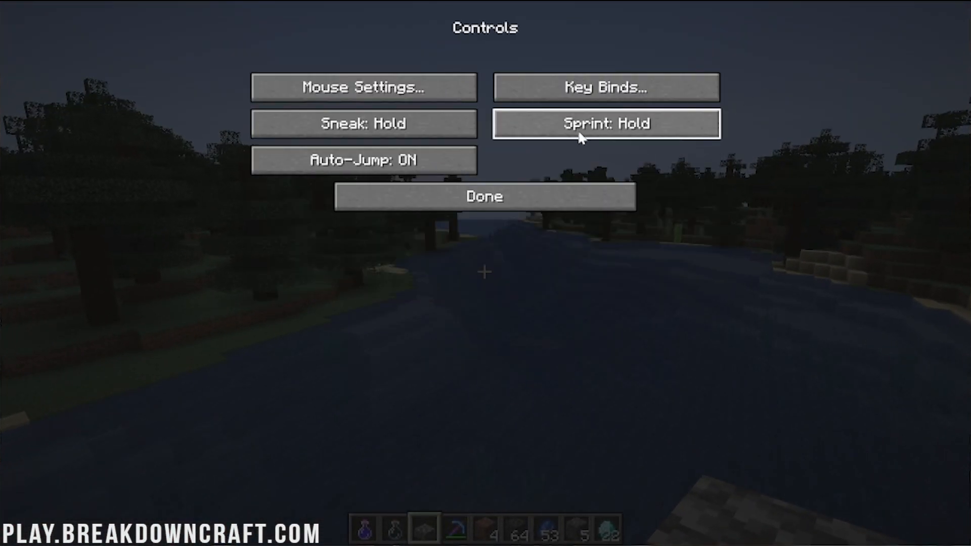
left_click(605, 86)
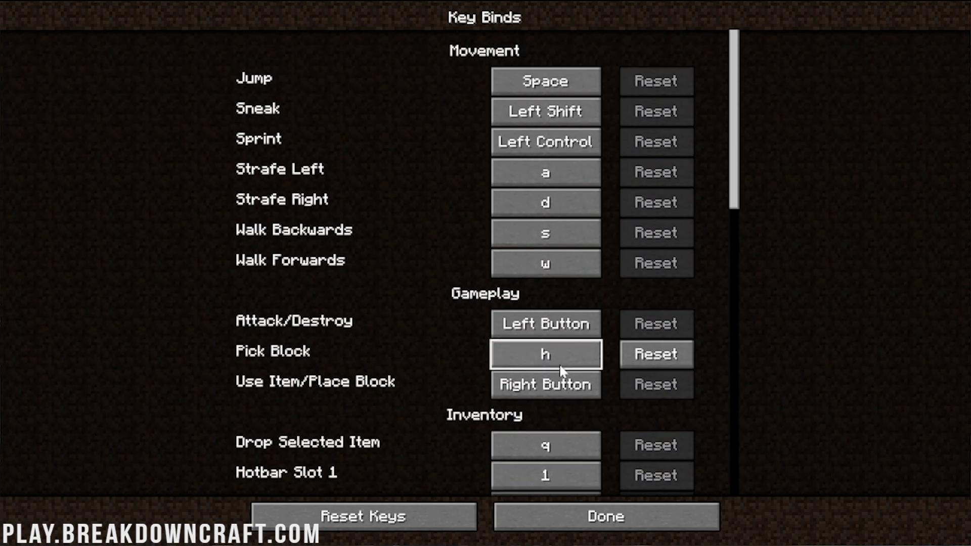
left_click(606, 516)
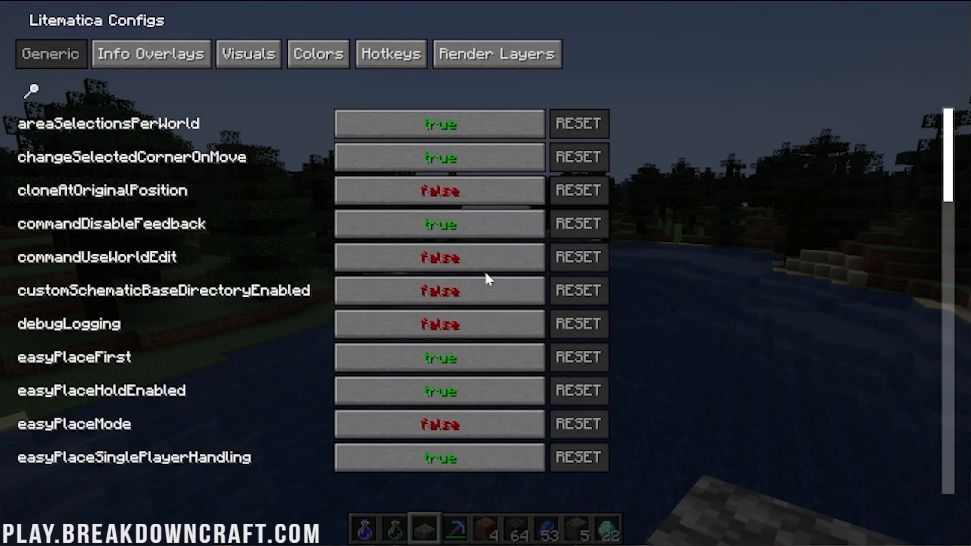
mouse_move(115, 96)
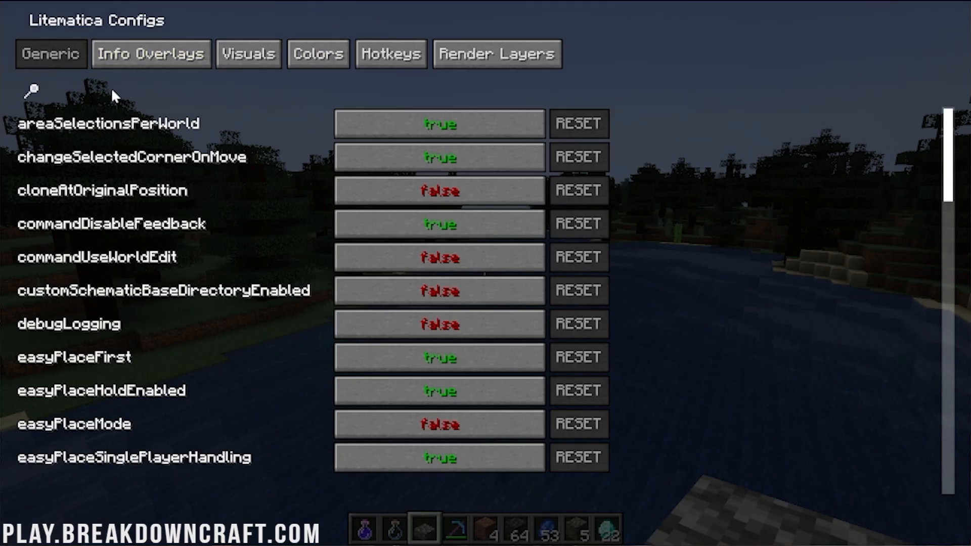
Browse Litematica's colour and general config tabs, view its main menu, then resume playing
left_click(318, 54)
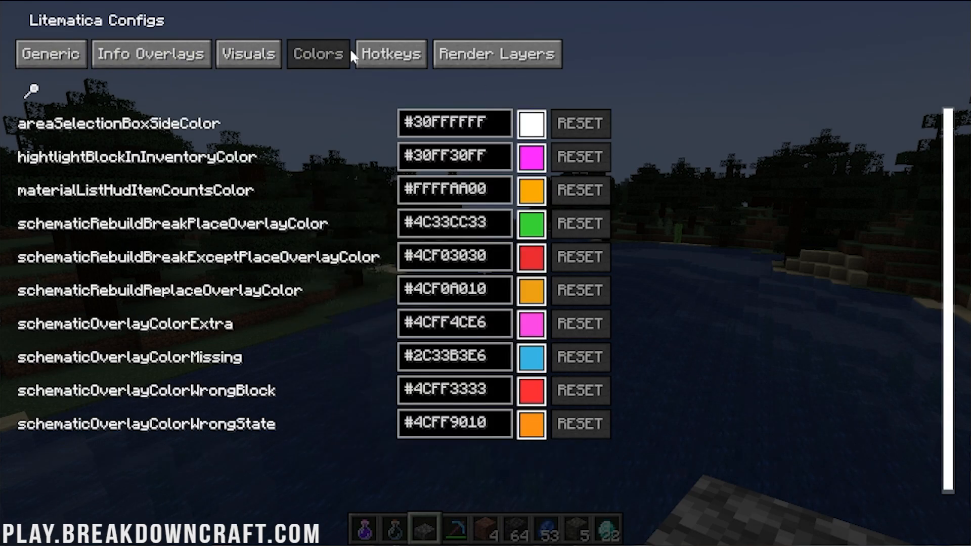
left_click(248, 54)
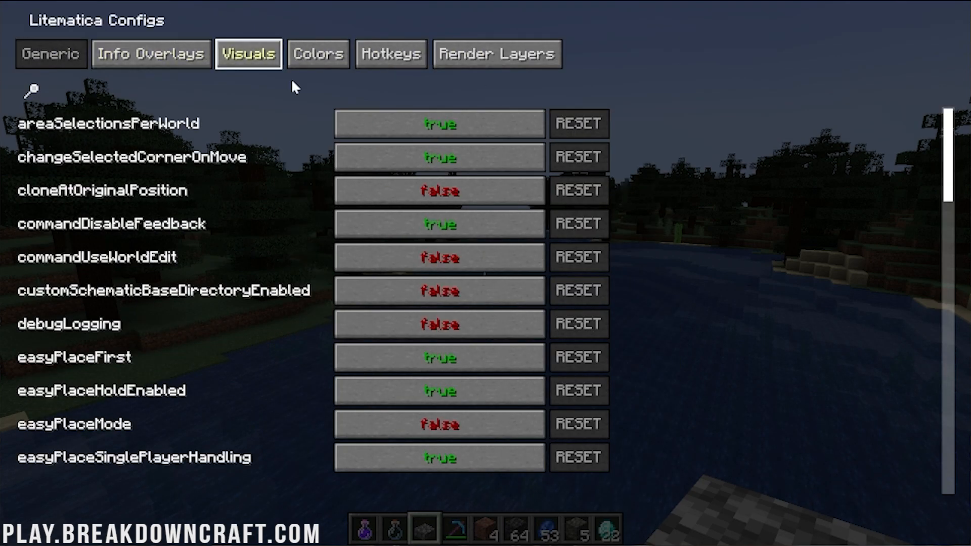
key("Escape")
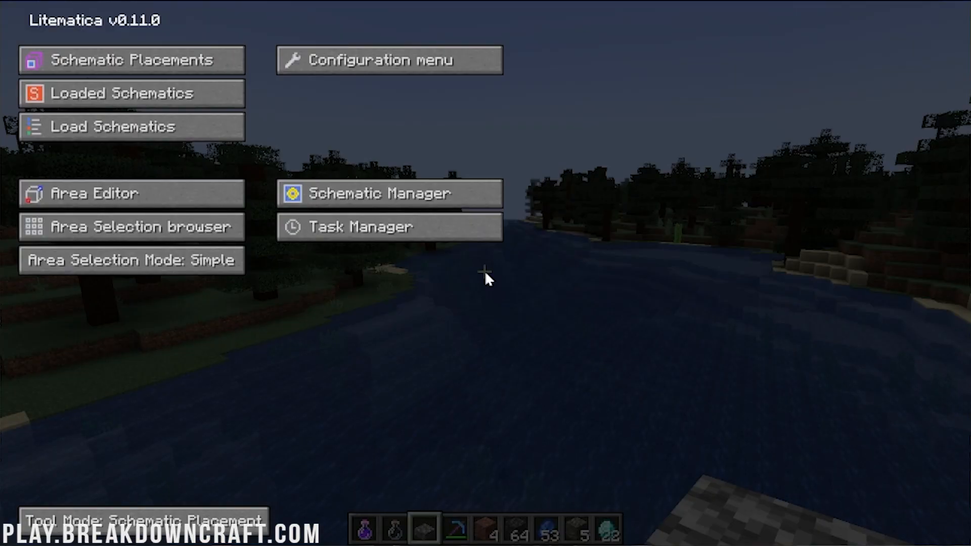
left_click(129, 60)
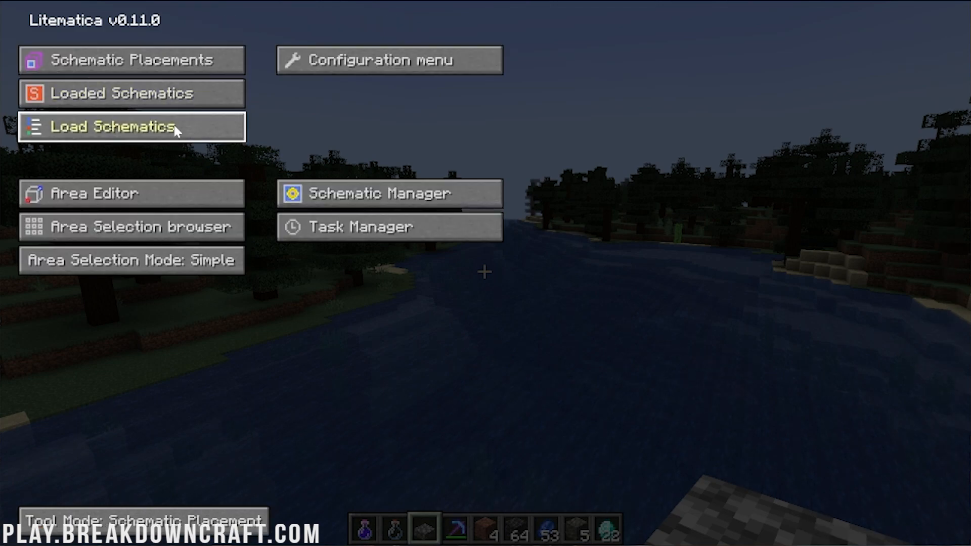
mouse_move(672, 364)
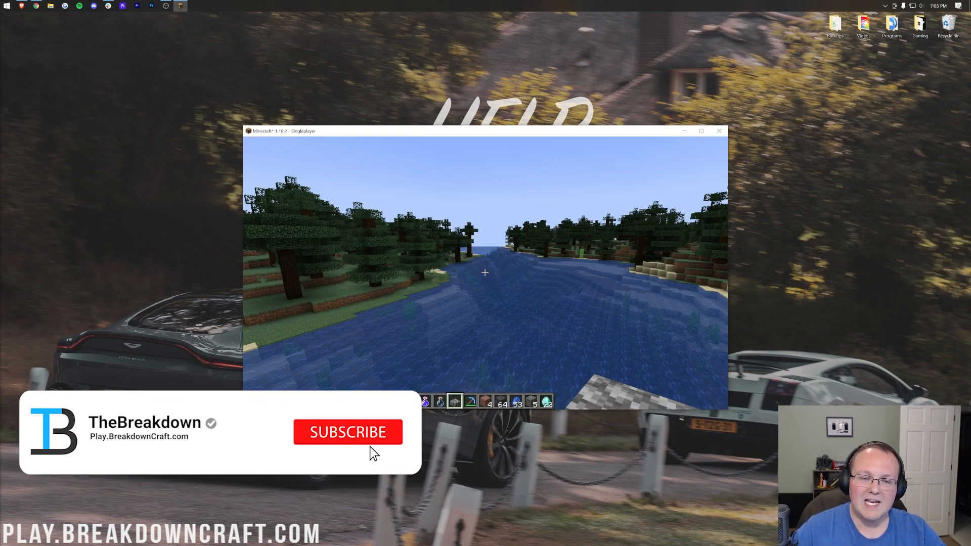
left_click(348, 432)
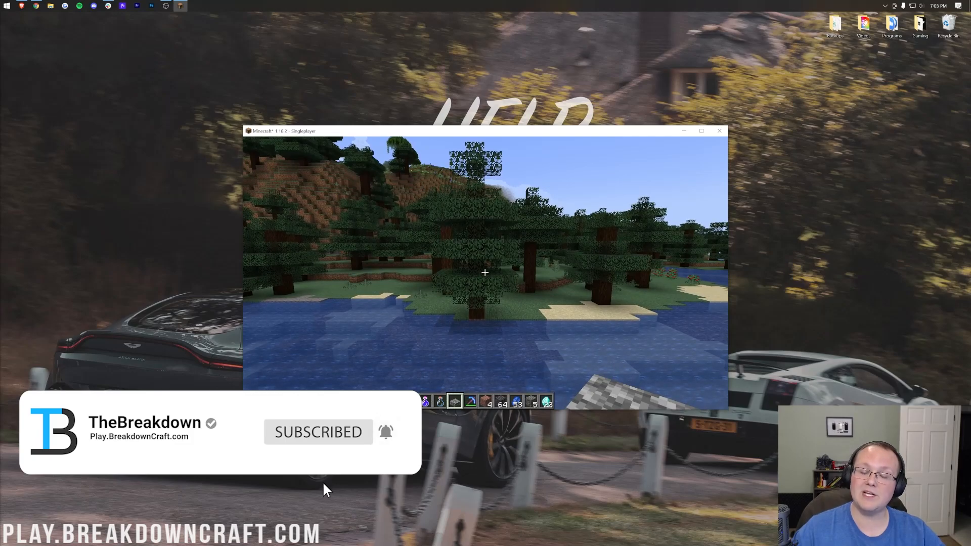